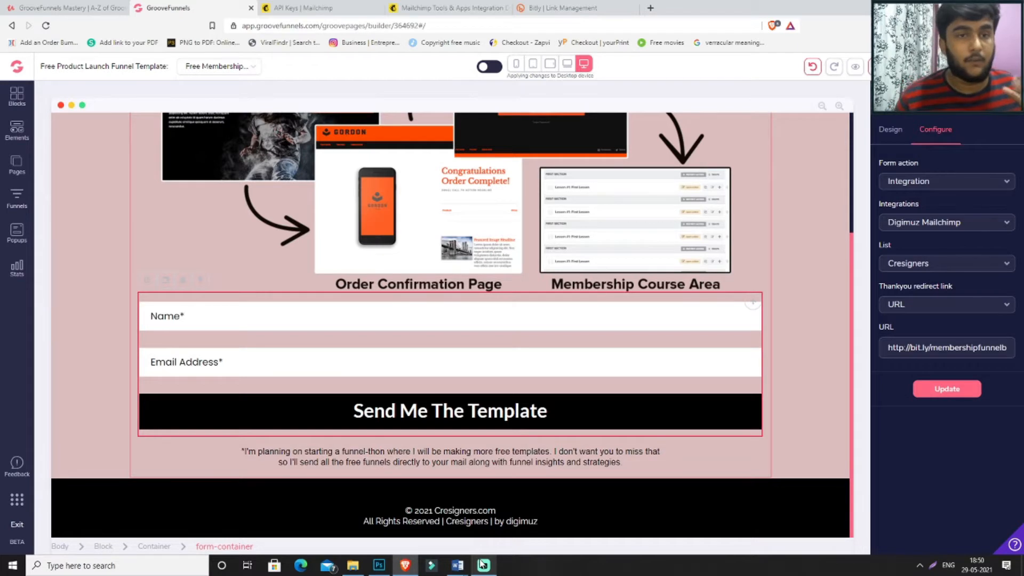
Insert the 'Be Fit. Be Strong' opt-in block and move its form into the pink section.
{"action": "scroll", "scroll_direction": "up", "scroll_amount": 3}
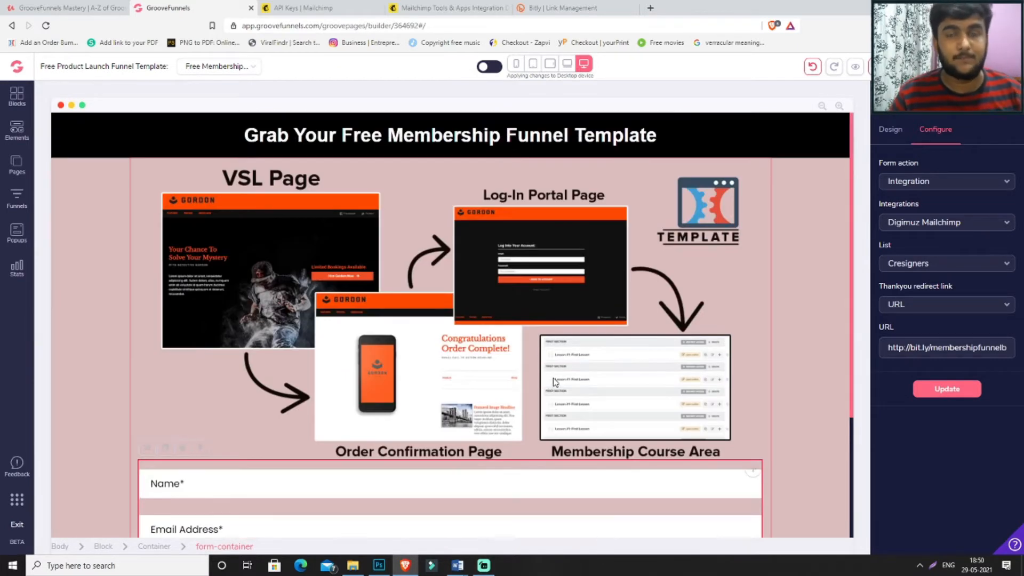
{"action": "scroll", "scroll_direction": "down", "scroll_amount": 3}
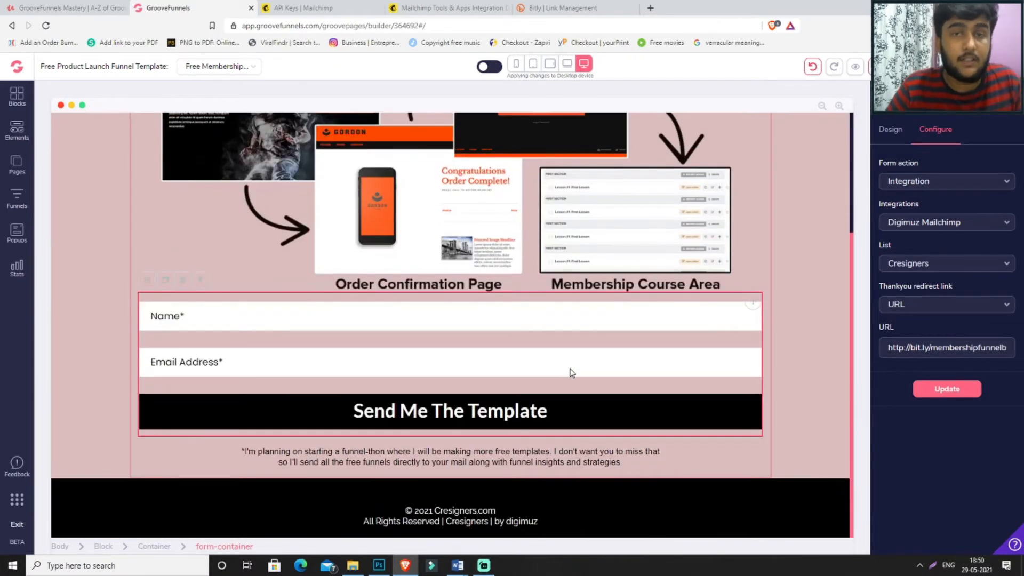
{"action": "mouse_move", "coordinate": [565, 255]}
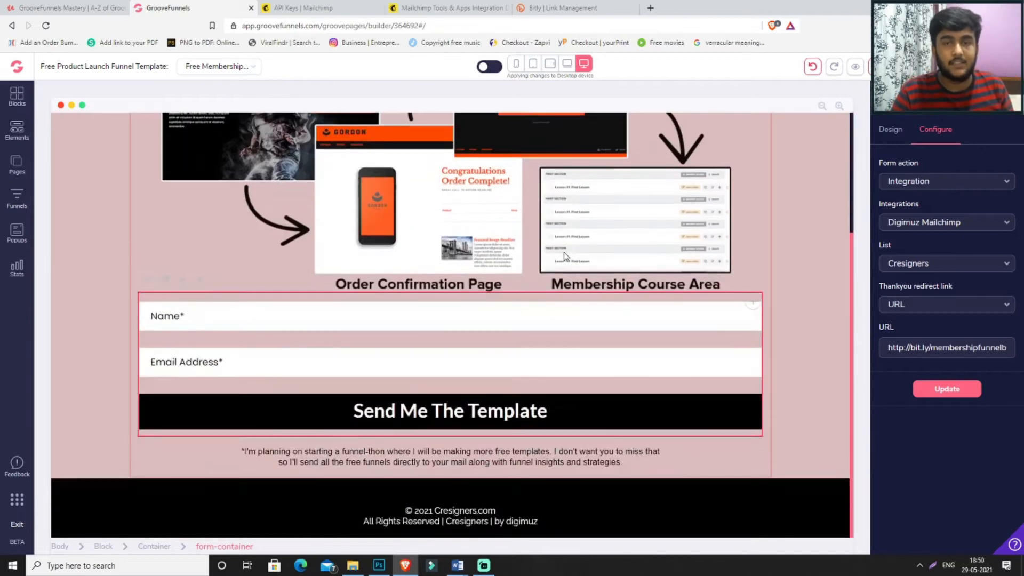
{"action": "scroll", "scroll_direction": "up", "scroll_amount": 3}
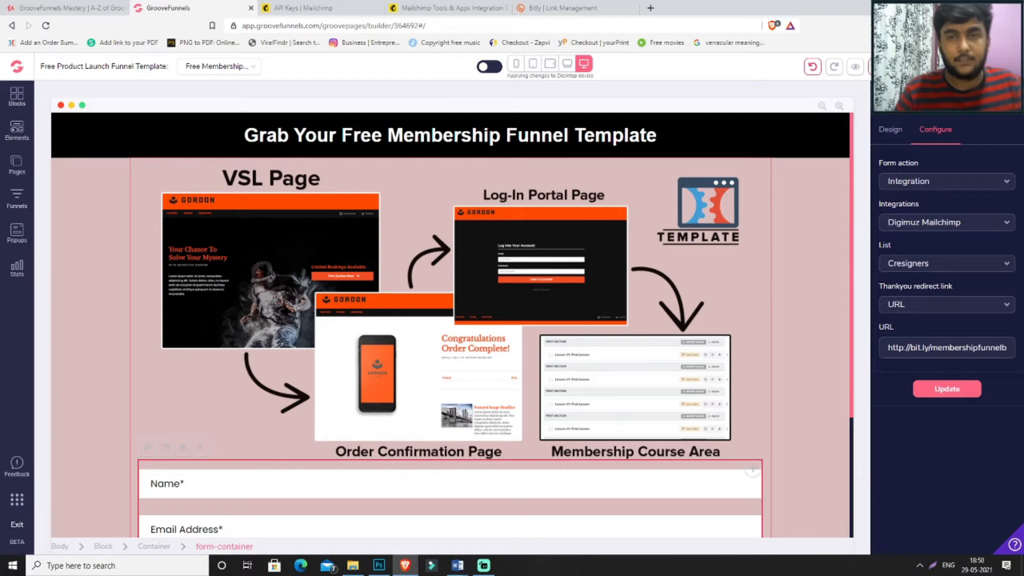
{"action": "scroll", "scroll_direction": "down", "scroll_amount": 3}
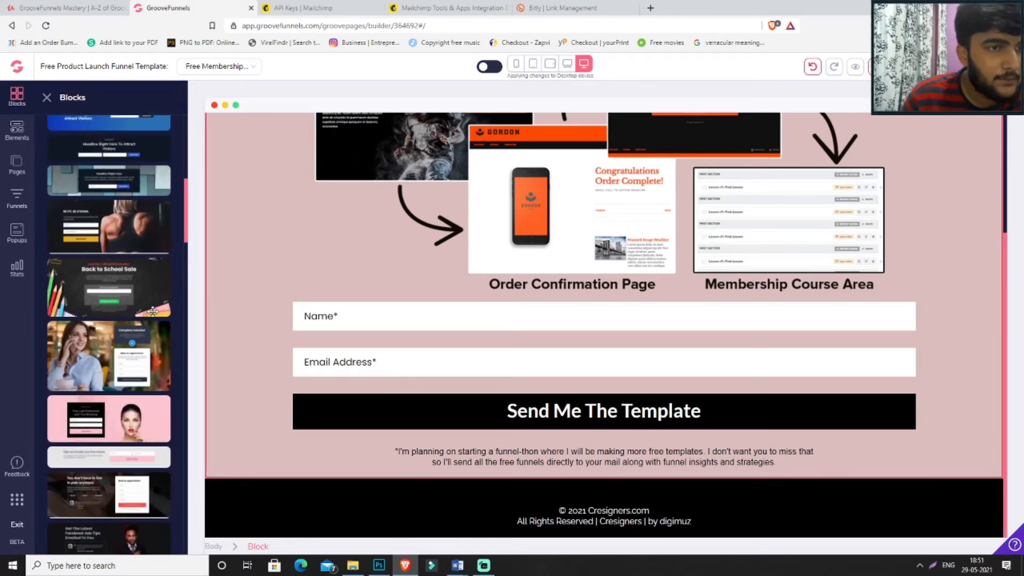
{"action": "scroll", "scroll_direction": "up", "scroll_amount": 3}
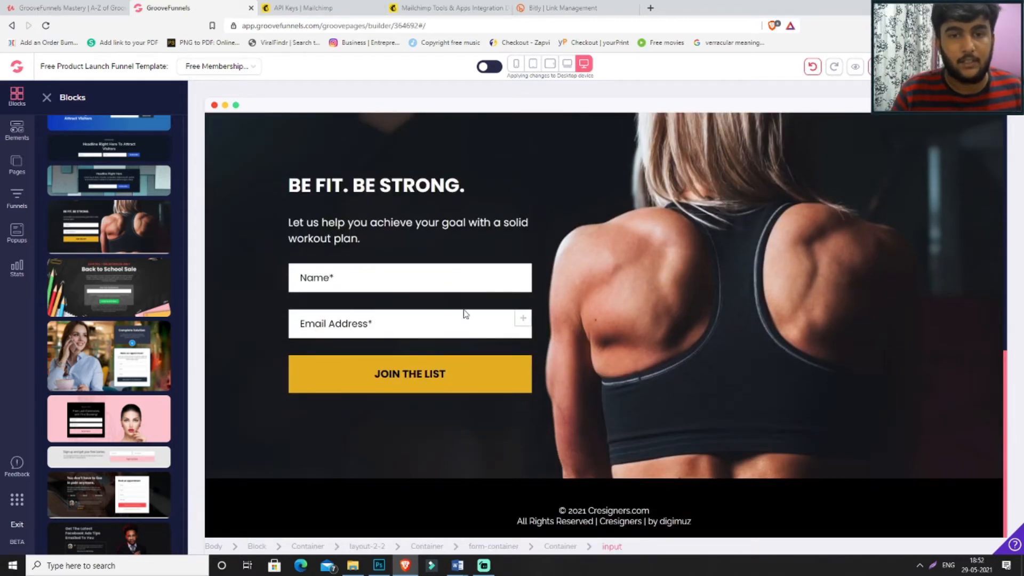
{"action": "left_click", "coordinate": [409, 323]}
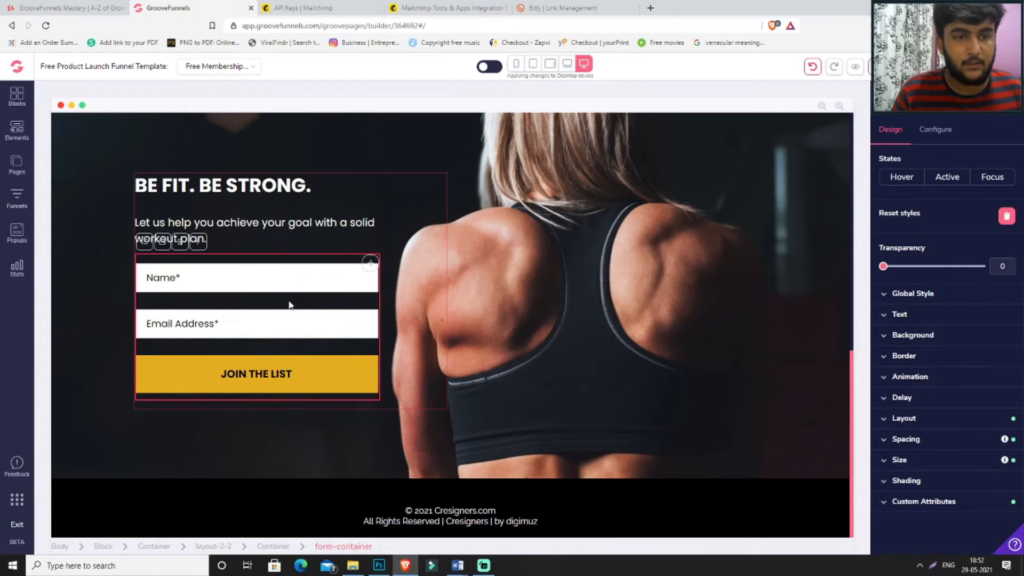
{"action": "mouse_move", "coordinate": [372, 265]}
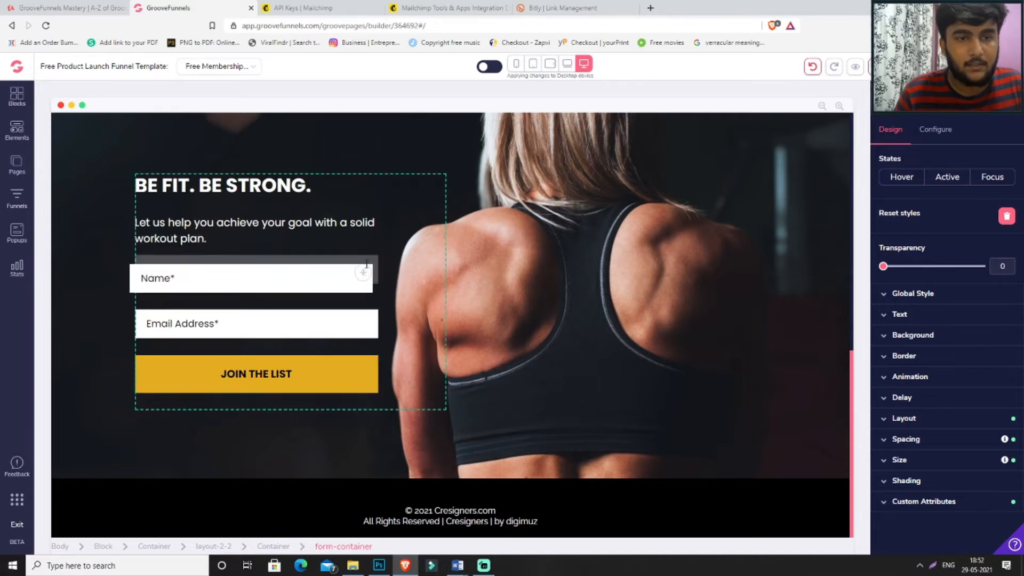
{"action": "left_click", "coordinate": [346, 297]}
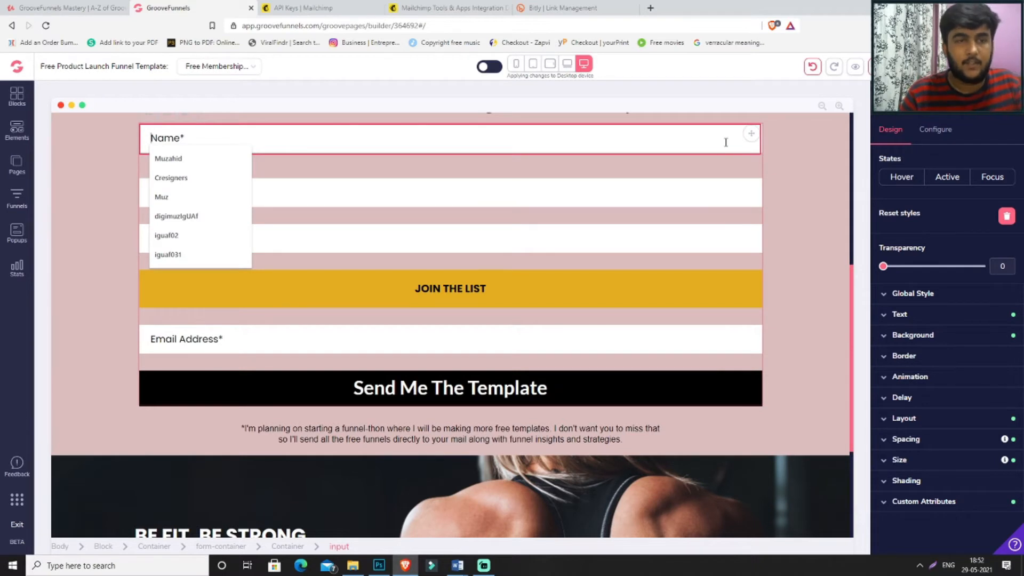
{"action": "mouse_move", "coordinate": [714, 159]}
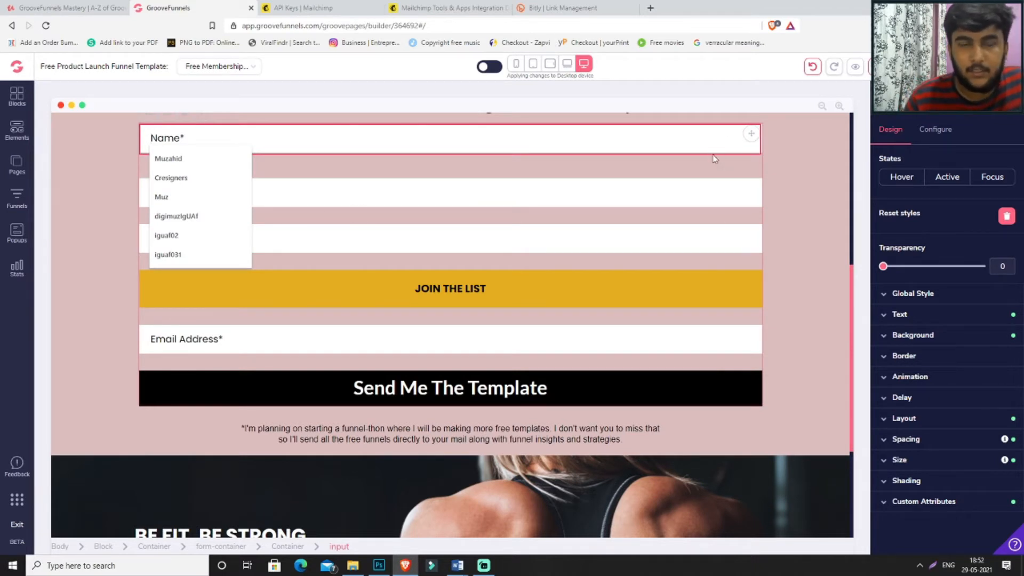
{"action": "scroll", "scroll_direction": "up", "scroll_amount": 3}
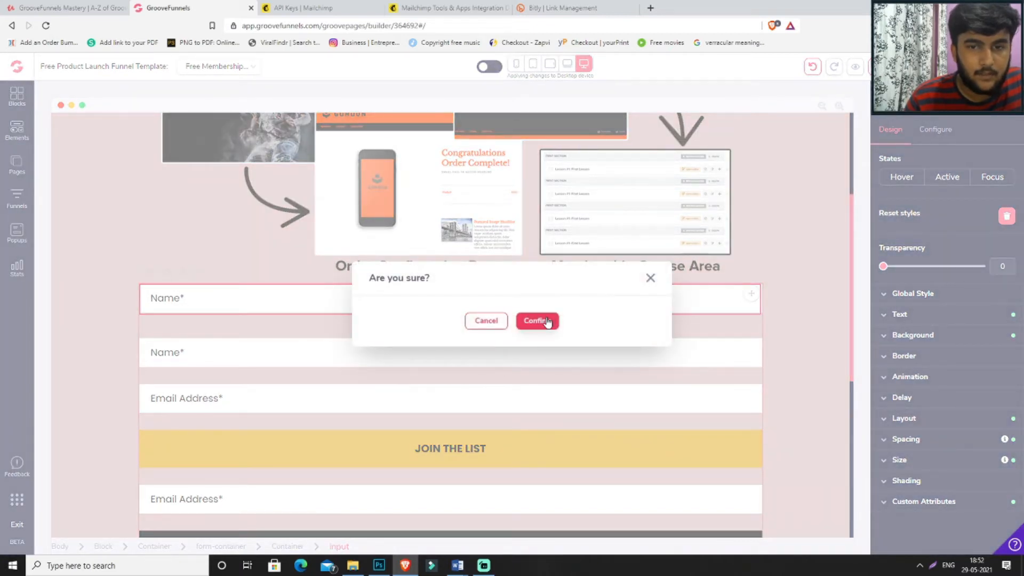
Delete the extra Name field, the old Email field and the Send Me The Template button.
{"action": "left_click", "coordinate": [536, 321]}
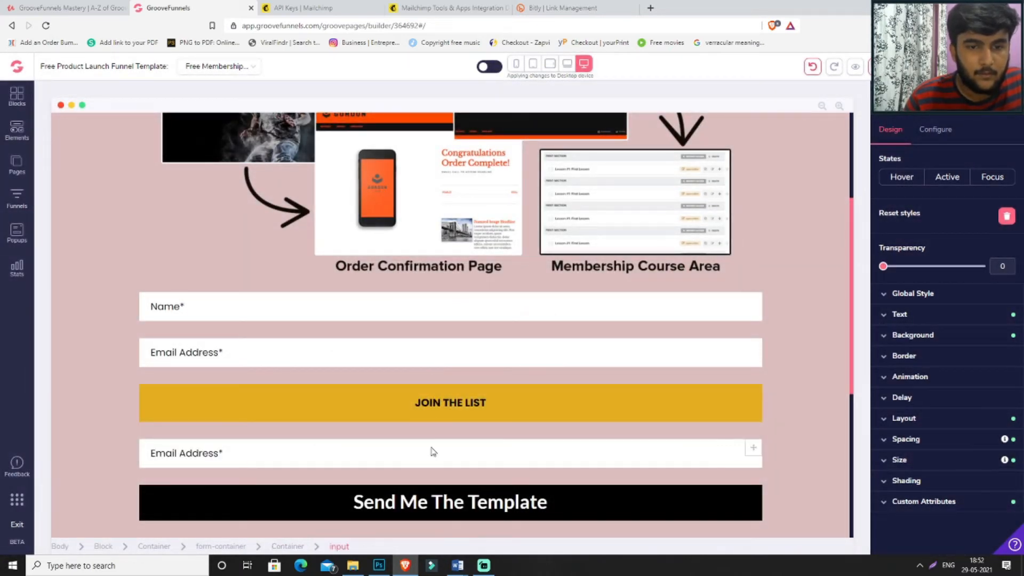
{"action": "left_click", "coordinate": [1007, 216]}
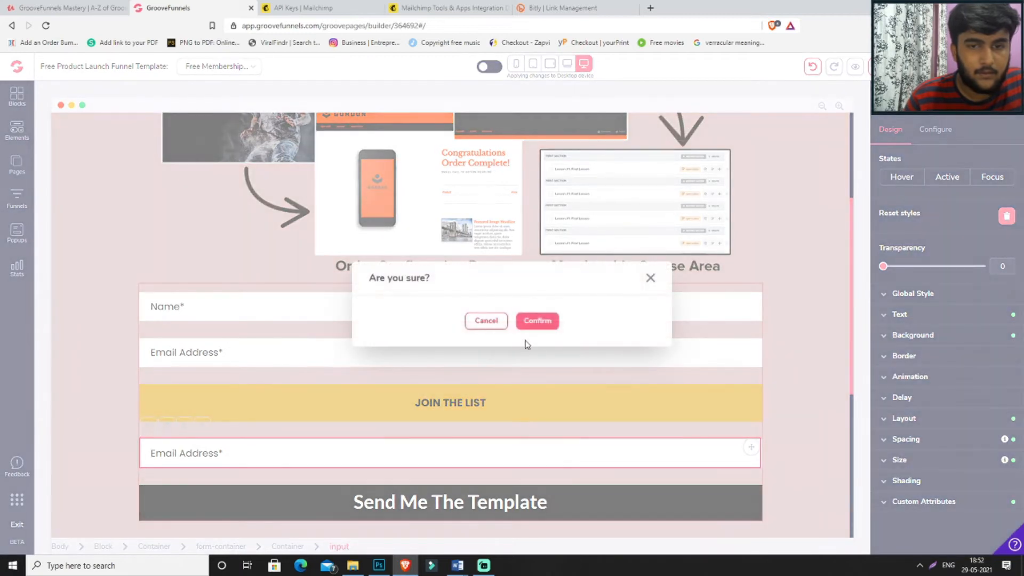
{"action": "left_click", "coordinate": [537, 320]}
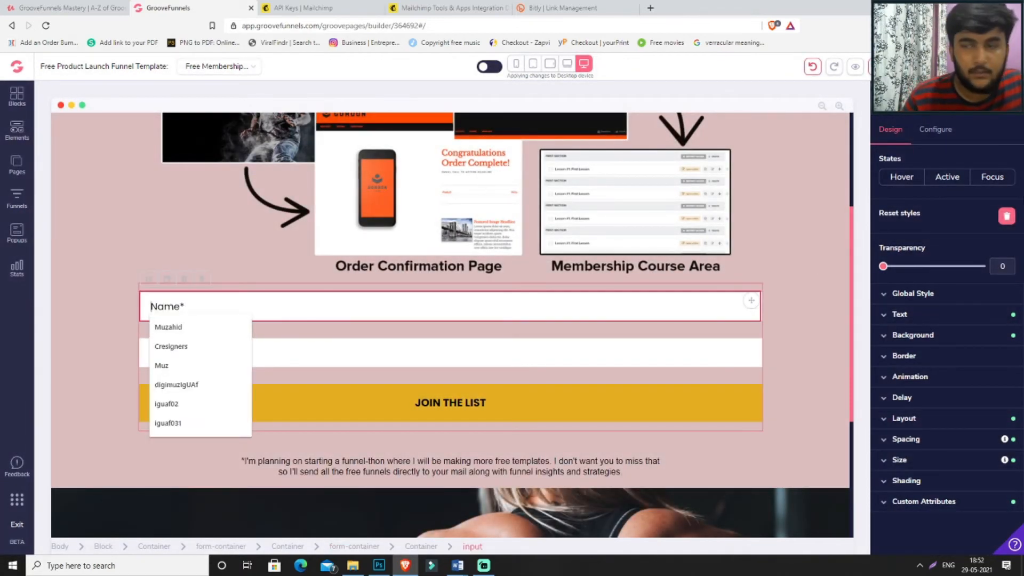
Configure the name field as FNAME, text input type, with validation turned on.
{"action": "left_click", "coordinate": [935, 129]}
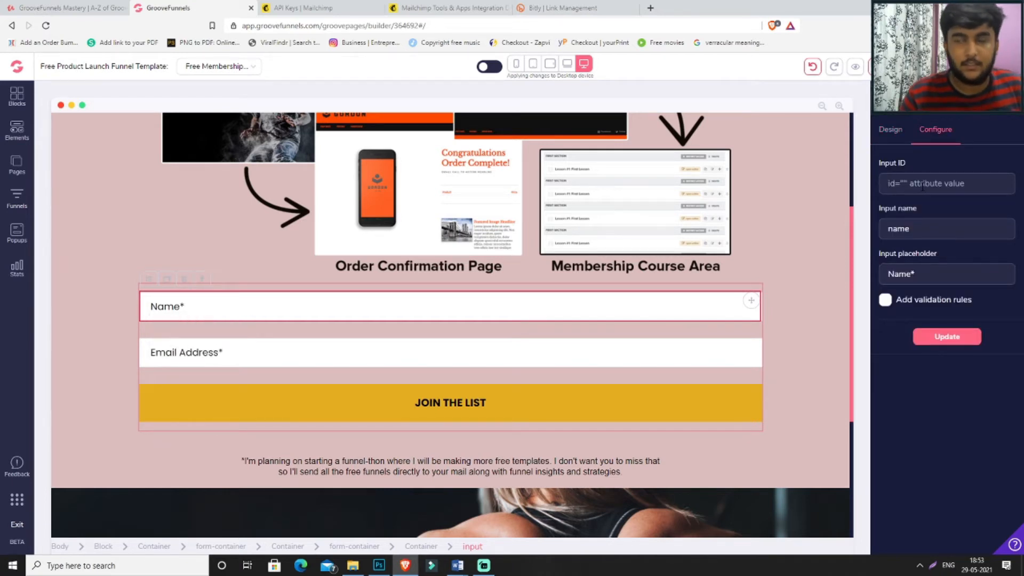
{"action": "type", "text": "FNAME"}
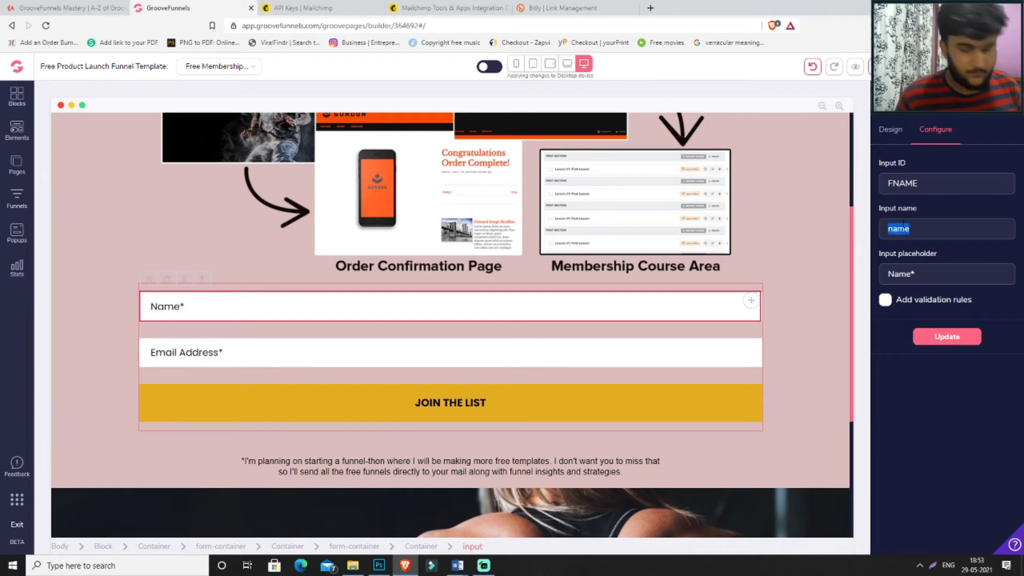
{"action": "type", "text": "FNAME"}
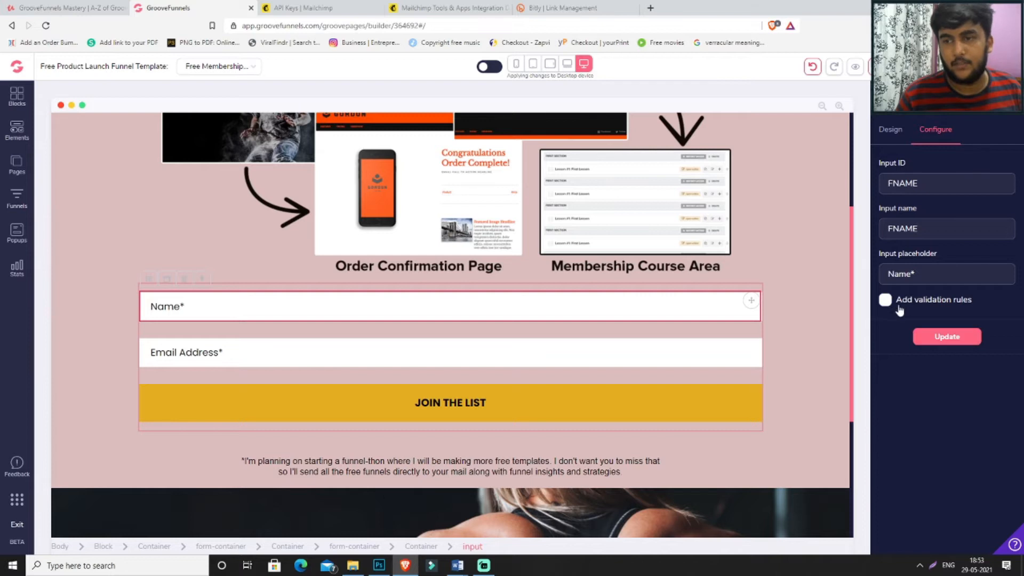
{"action": "left_click", "coordinate": [885, 299]}
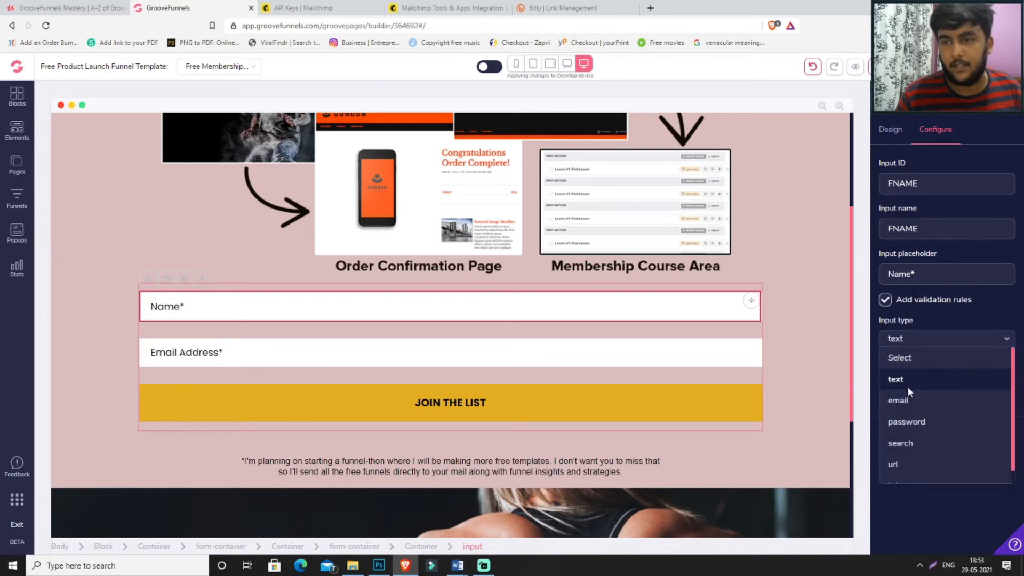
{"action": "left_click", "coordinate": [895, 378]}
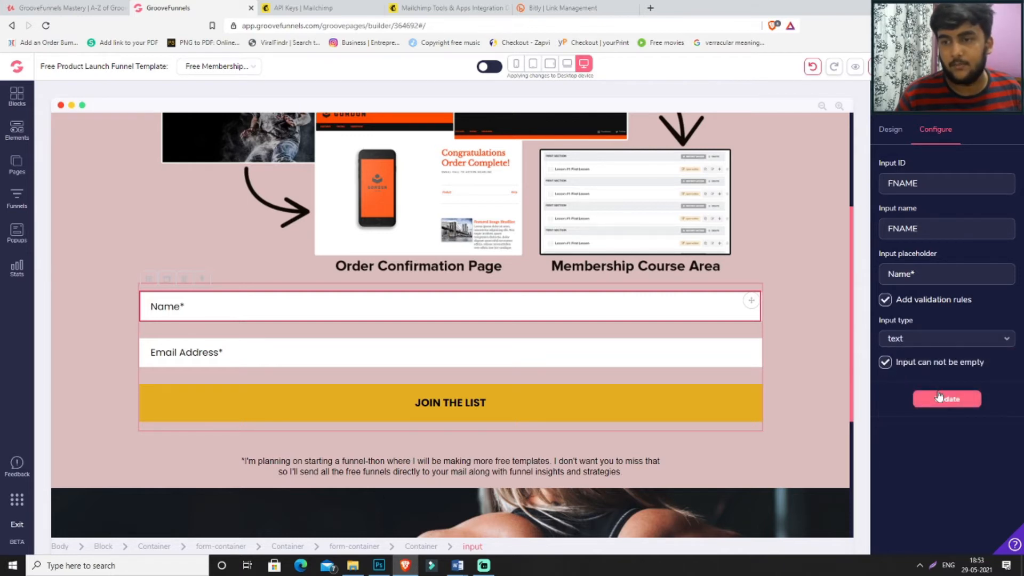
{"action": "left_click", "coordinate": [946, 399]}
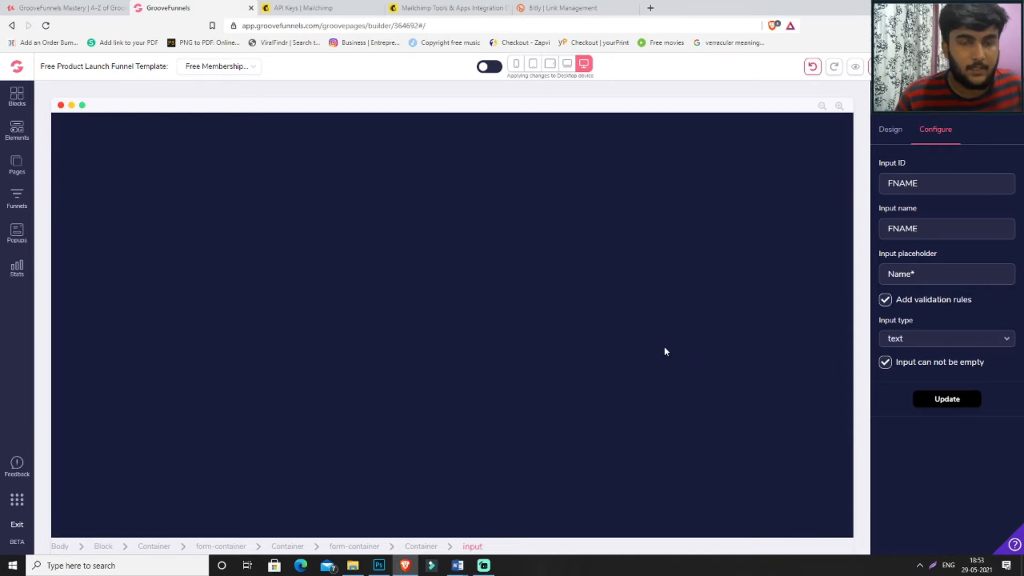
Configure the email field as email, email input type, with validation turned on.
{"action": "left_click", "coordinate": [449, 352]}
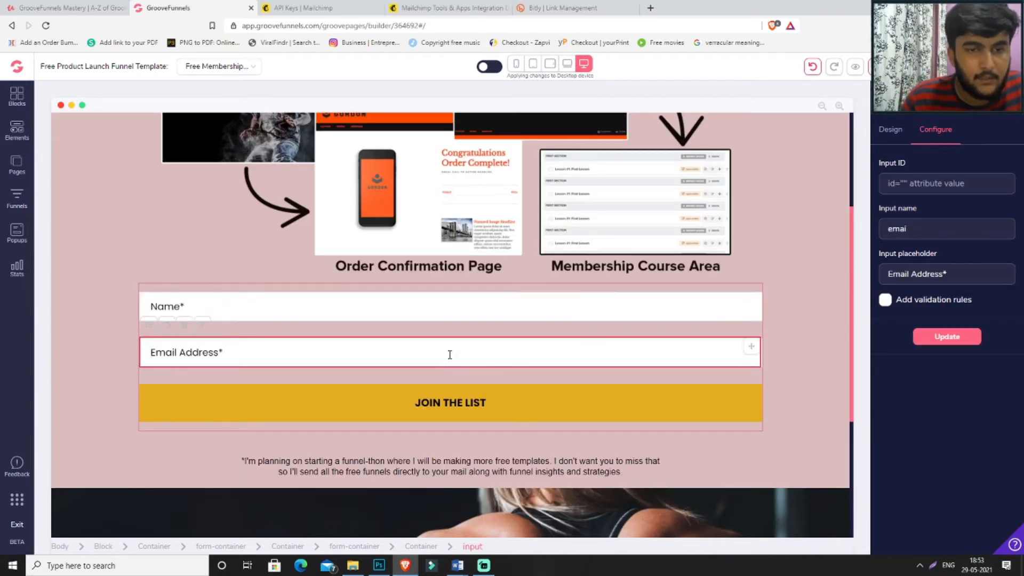
{"action": "type", "text": "email"}
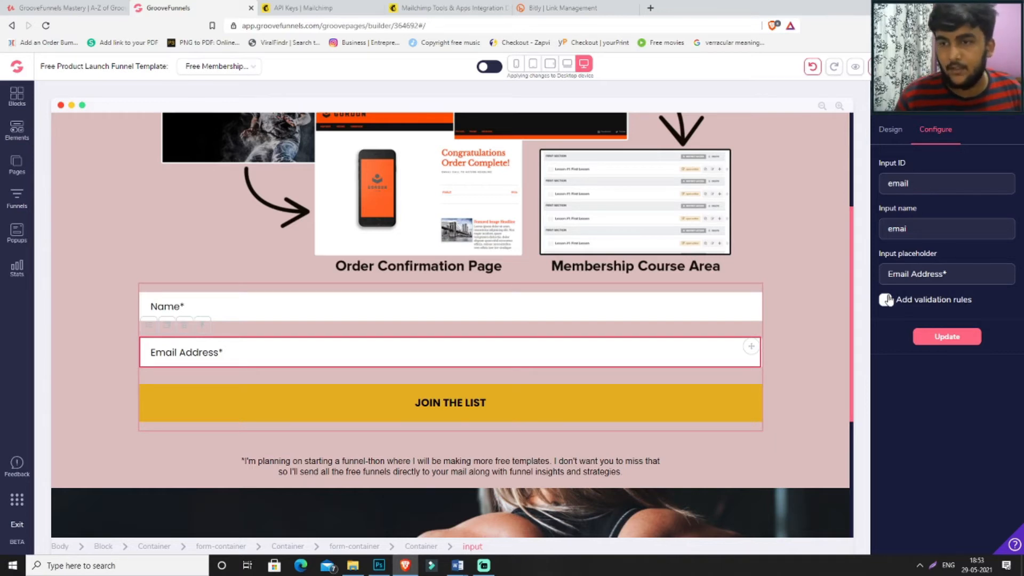
{"action": "left_click", "coordinate": [886, 299]}
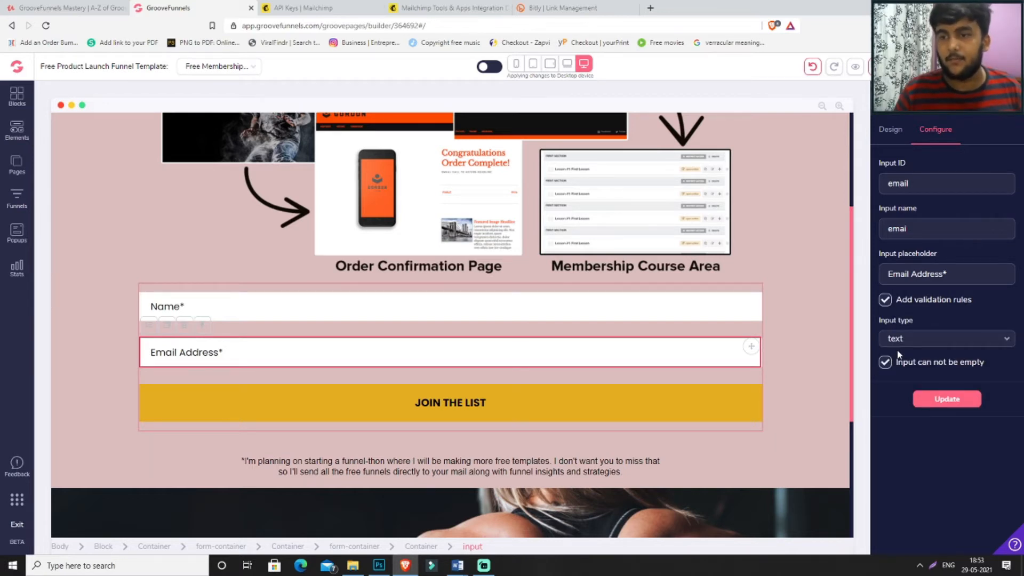
{"action": "left_click", "coordinate": [944, 338]}
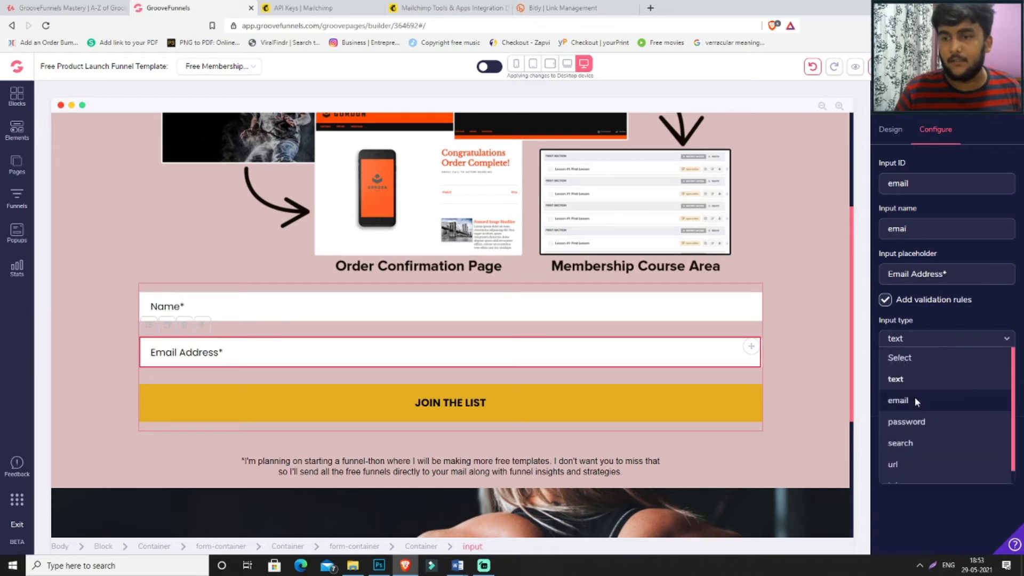
{"action": "left_click", "coordinate": [898, 400]}
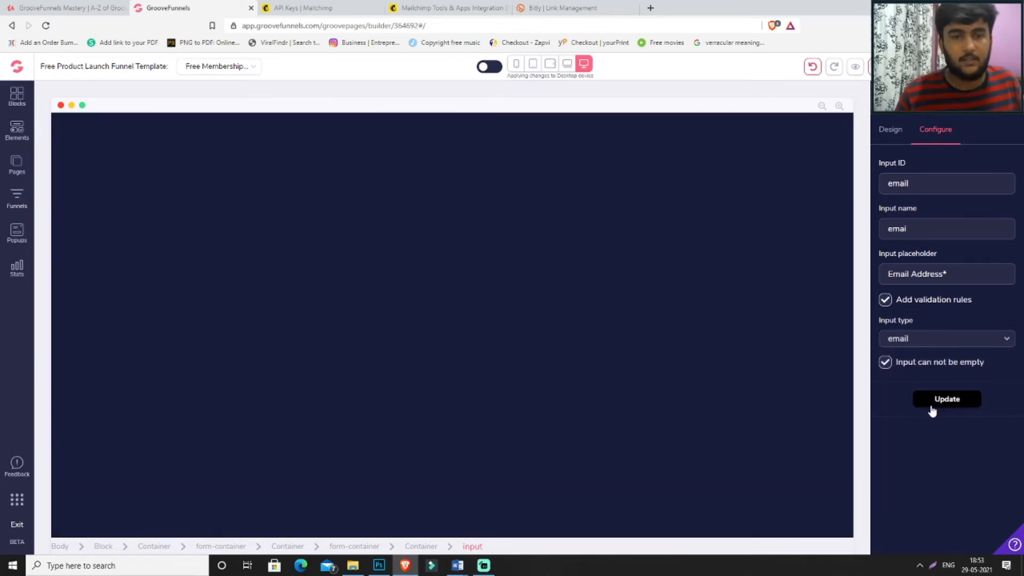
{"action": "left_click", "coordinate": [946, 399]}
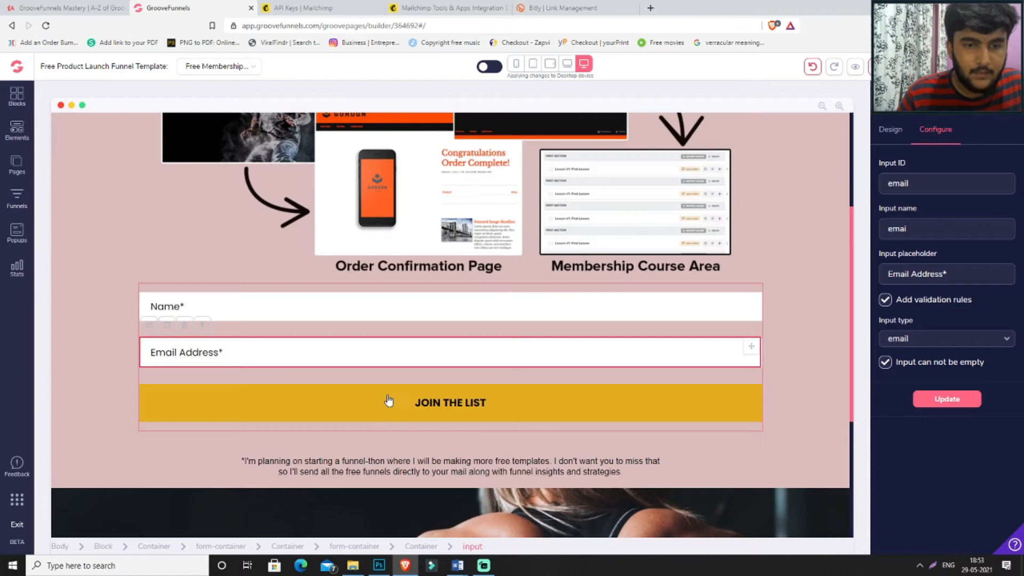
Give the JOIN THE LIST button a #000000 background, #FFFFFF text and the Lato font.
{"action": "left_click", "coordinate": [449, 402]}
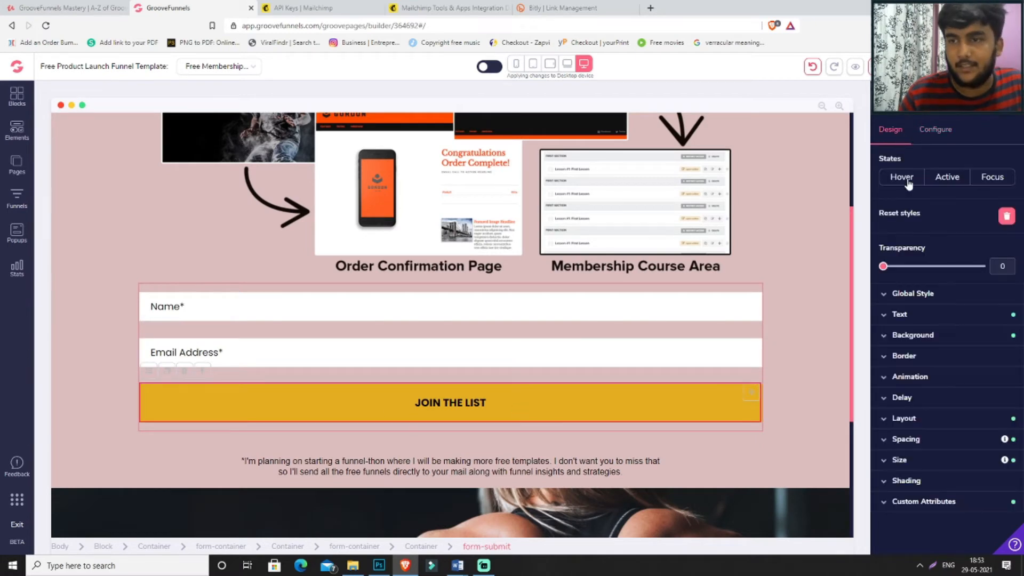
{"action": "left_click", "coordinate": [913, 334]}
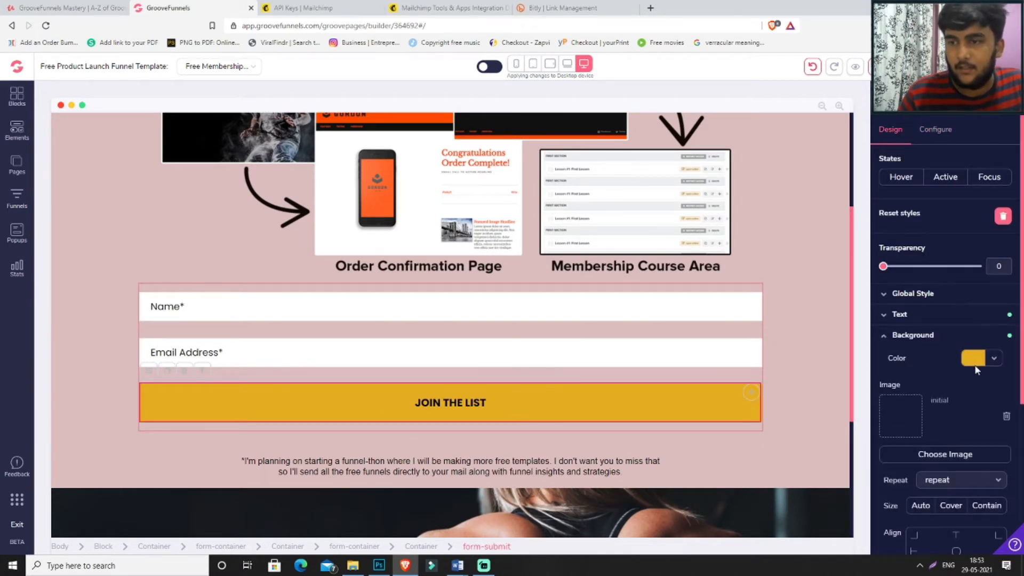
{"action": "left_click", "coordinate": [989, 358]}
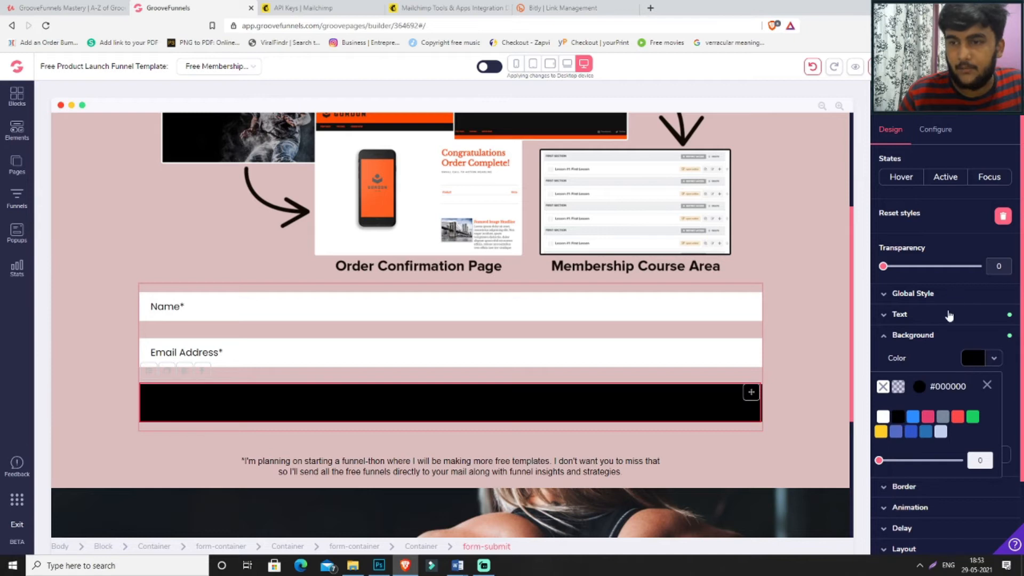
{"action": "left_click", "coordinate": [900, 315]}
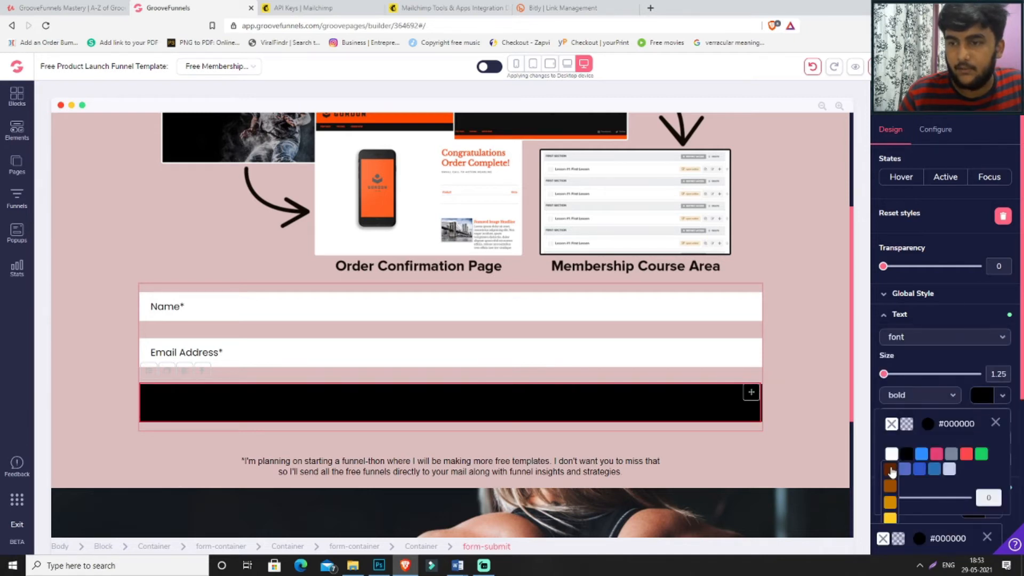
{"action": "left_click", "coordinate": [893, 453]}
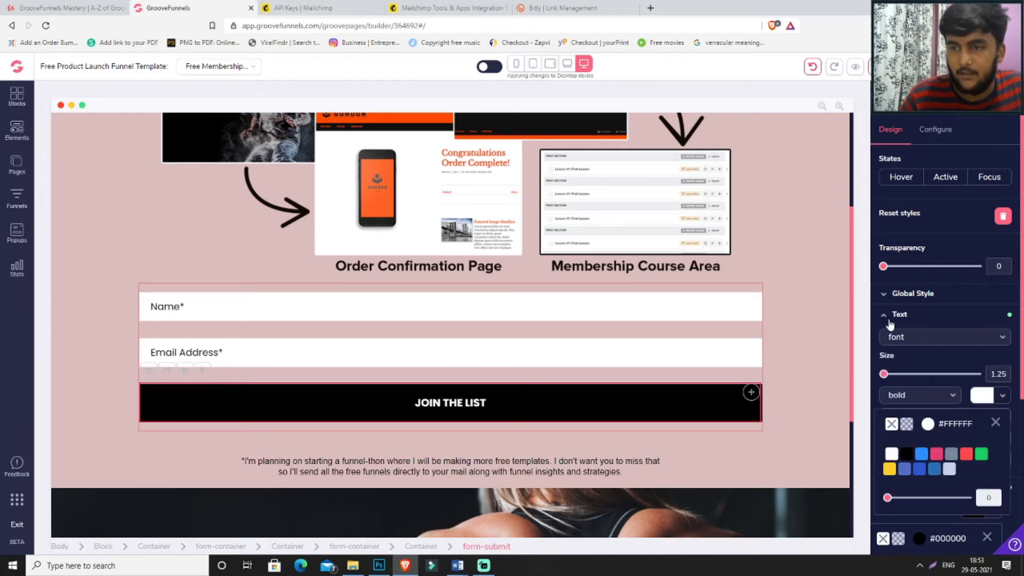
{"action": "left_click", "coordinate": [900, 314]}
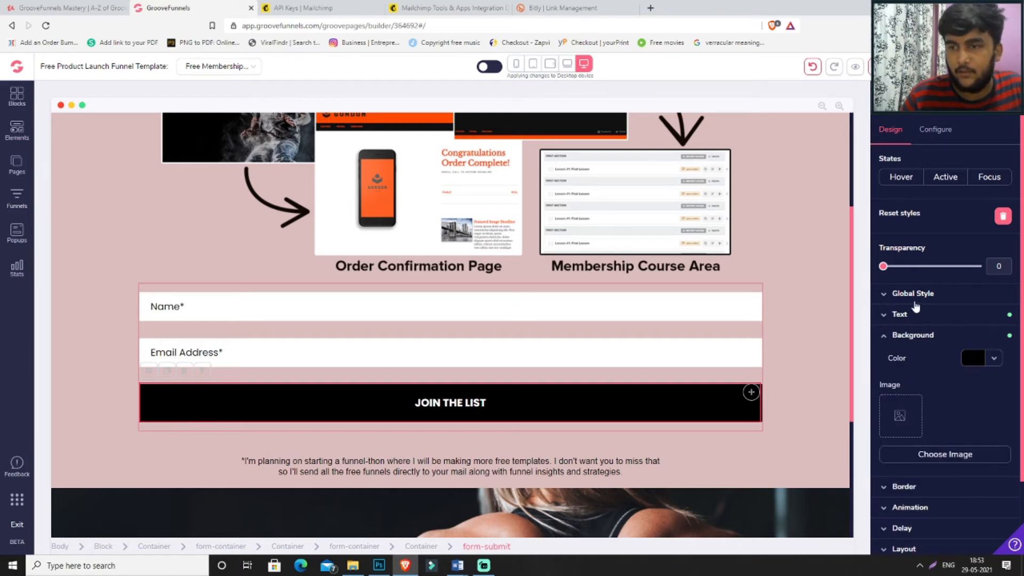
{"action": "left_click", "coordinate": [899, 314]}
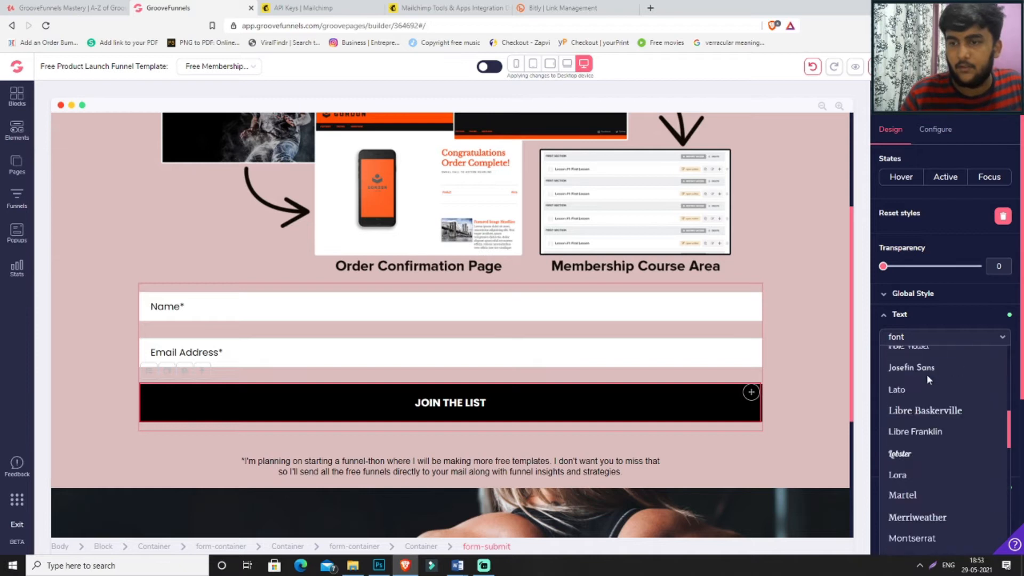
{"action": "left_click", "coordinate": [897, 390]}
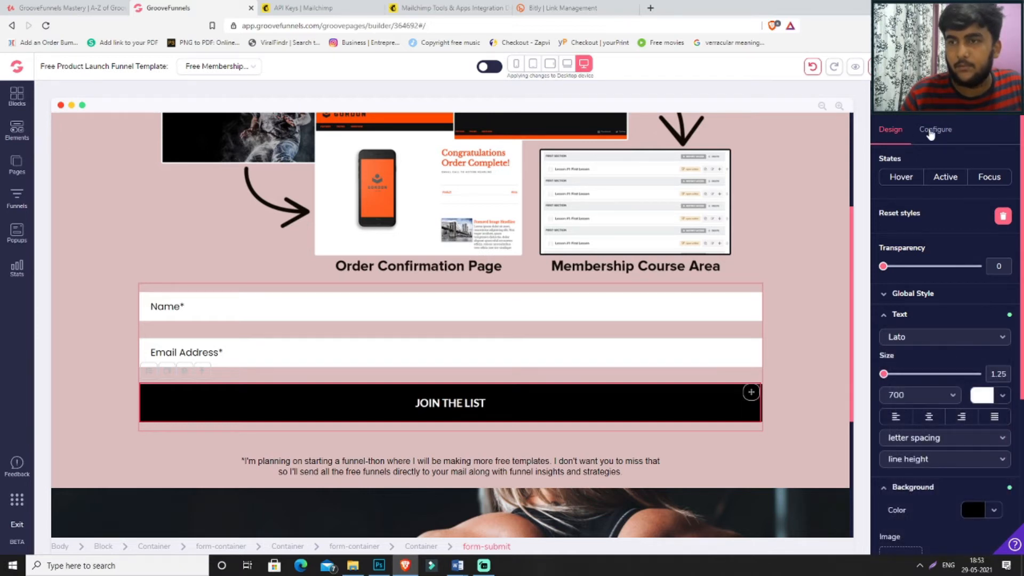
{"action": "left_click", "coordinate": [936, 129]}
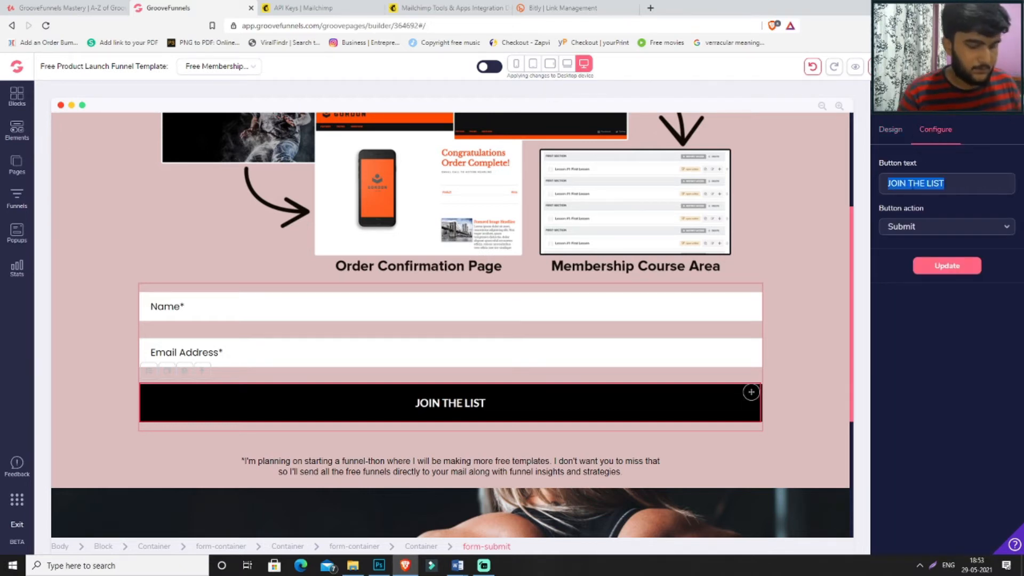
Change the submit button text to 'Take Me To The Template' and apply it.
{"action": "type", "text": "S"}
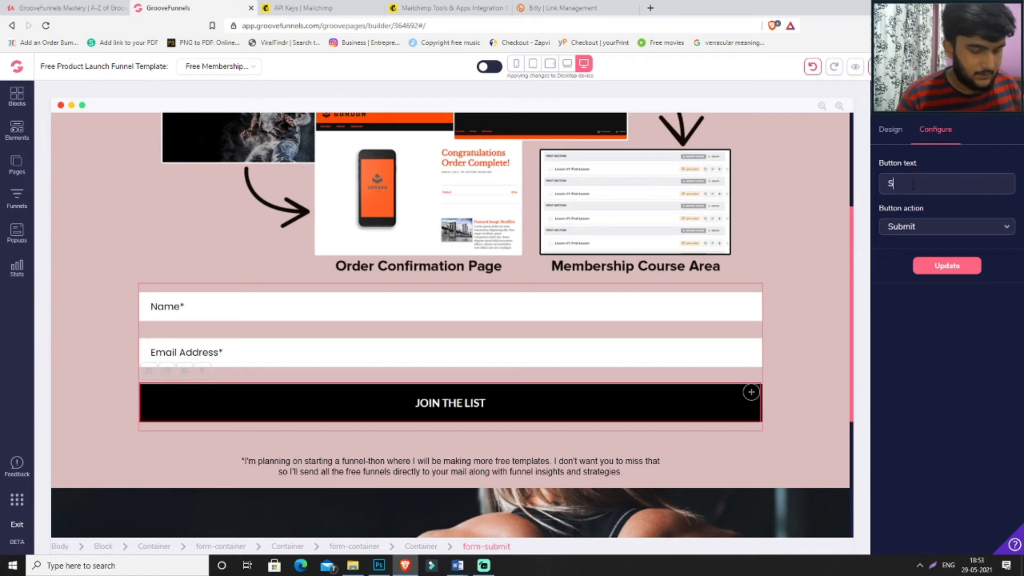
{"action": "type", "text": "Send Me T"}
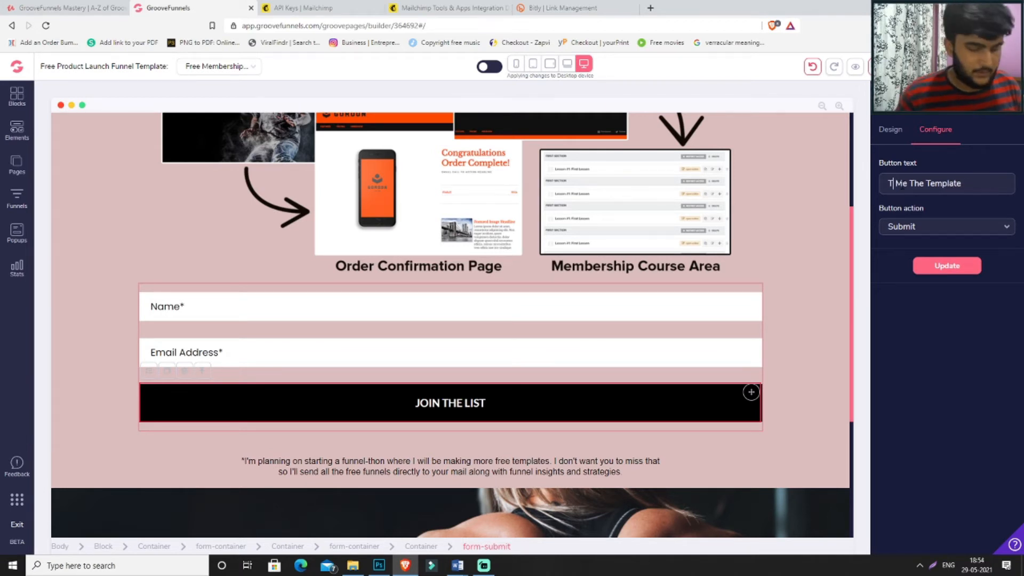
{"action": "type", "text": "ake"}
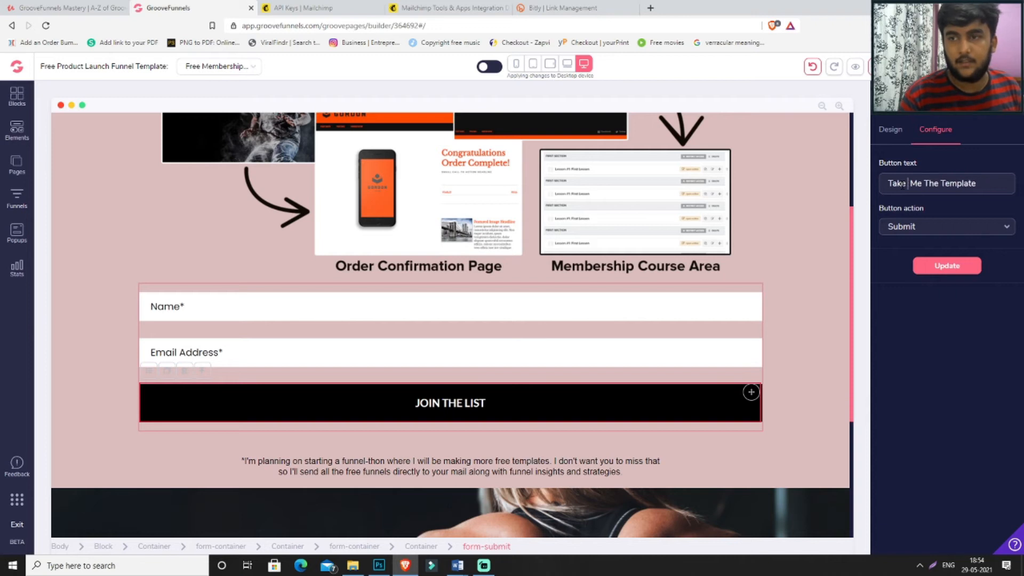
{"action": "type", "text": "to"}
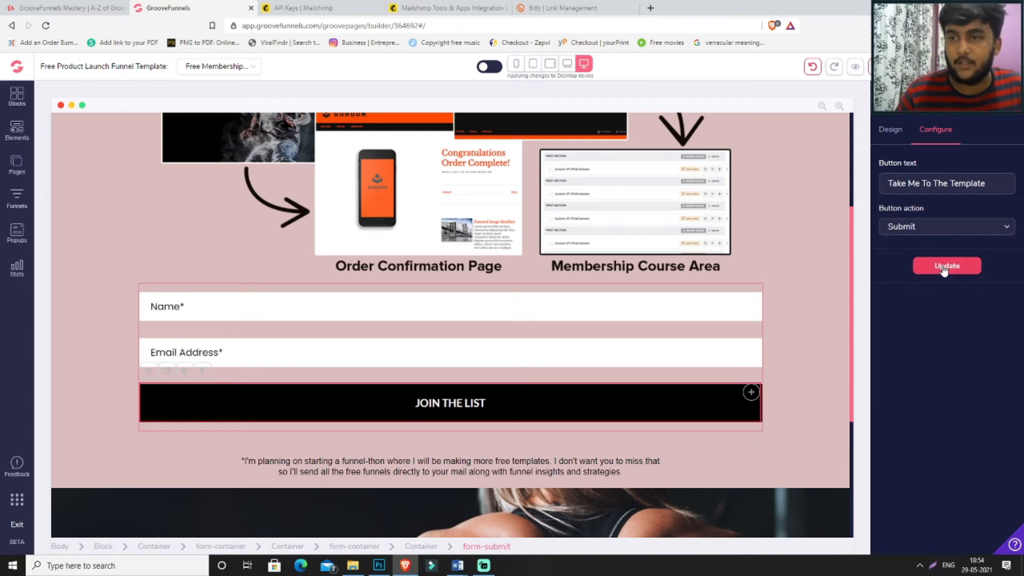
{"action": "left_click", "coordinate": [946, 266]}
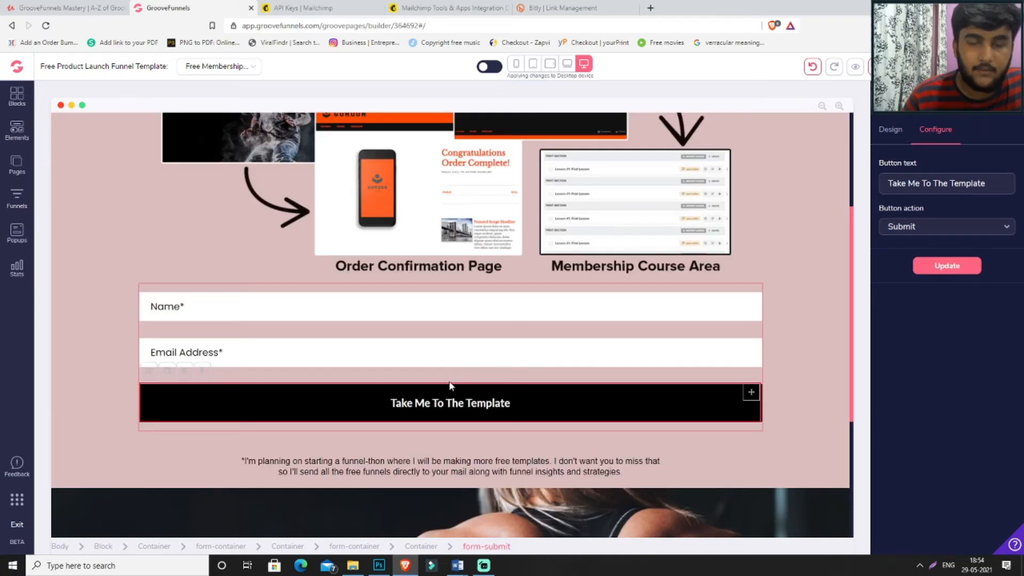
Select the section and the opt-in form container to reach its configuration.
{"action": "left_click", "coordinate": [890, 129]}
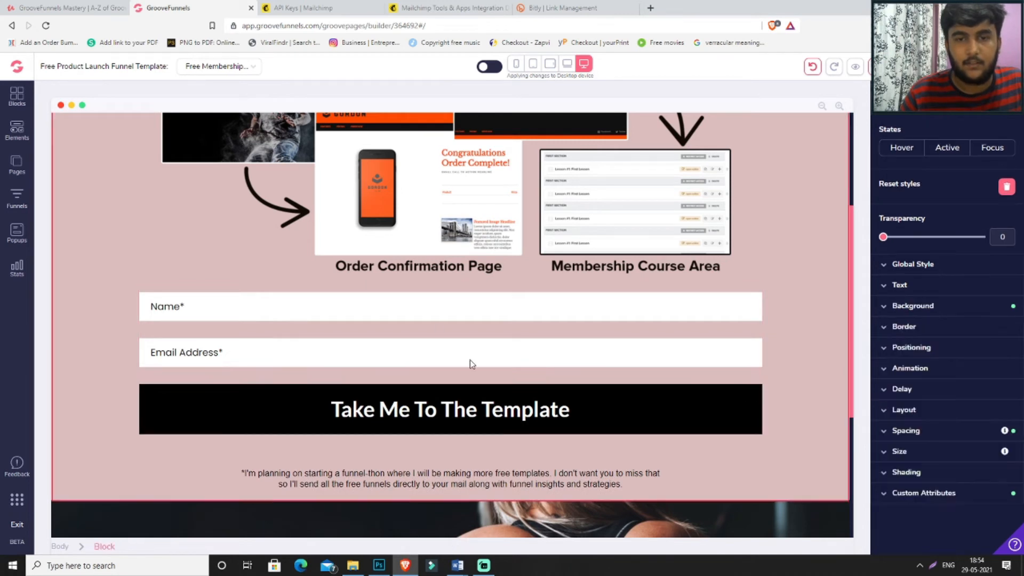
{"action": "mouse_move", "coordinate": [469, 385]}
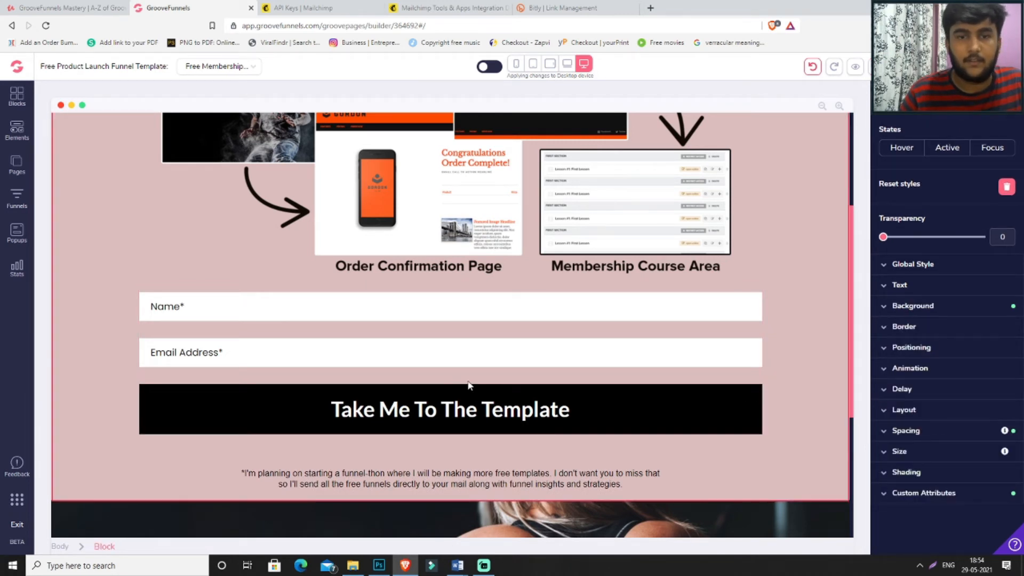
{"action": "mouse_move", "coordinate": [457, 337]}
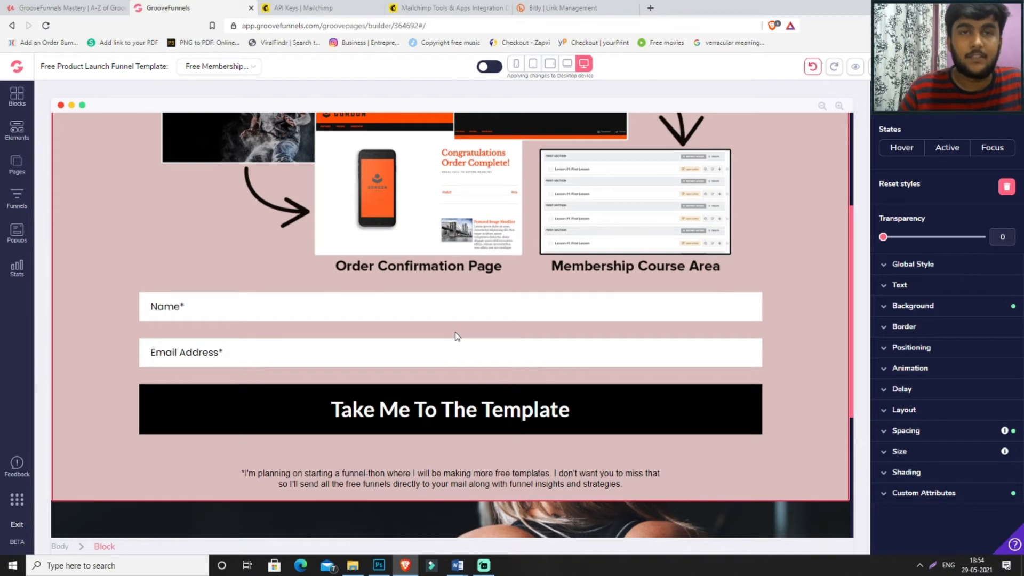
{"action": "left_click", "coordinate": [449, 320]}
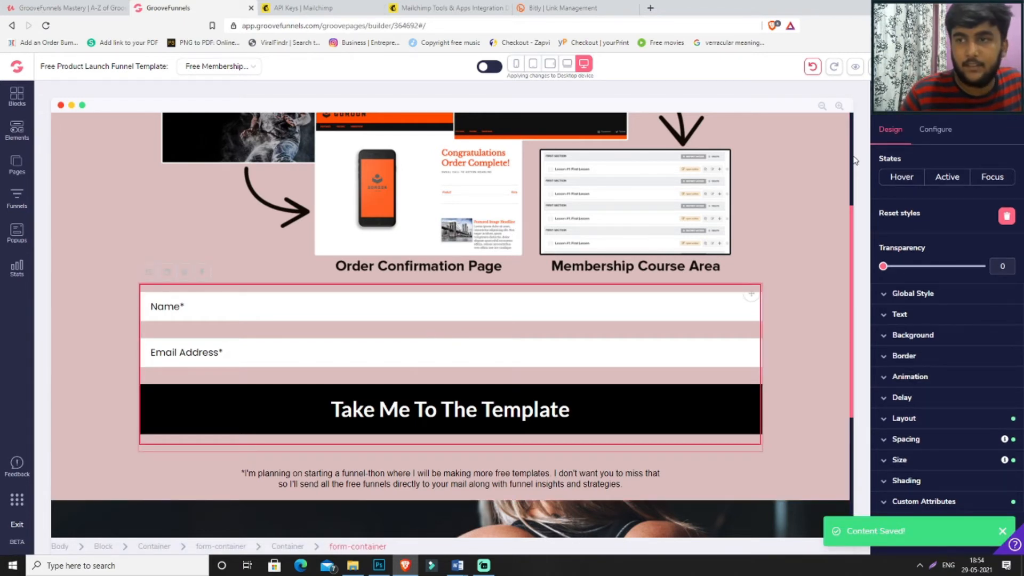
{"action": "left_click", "coordinate": [935, 129]}
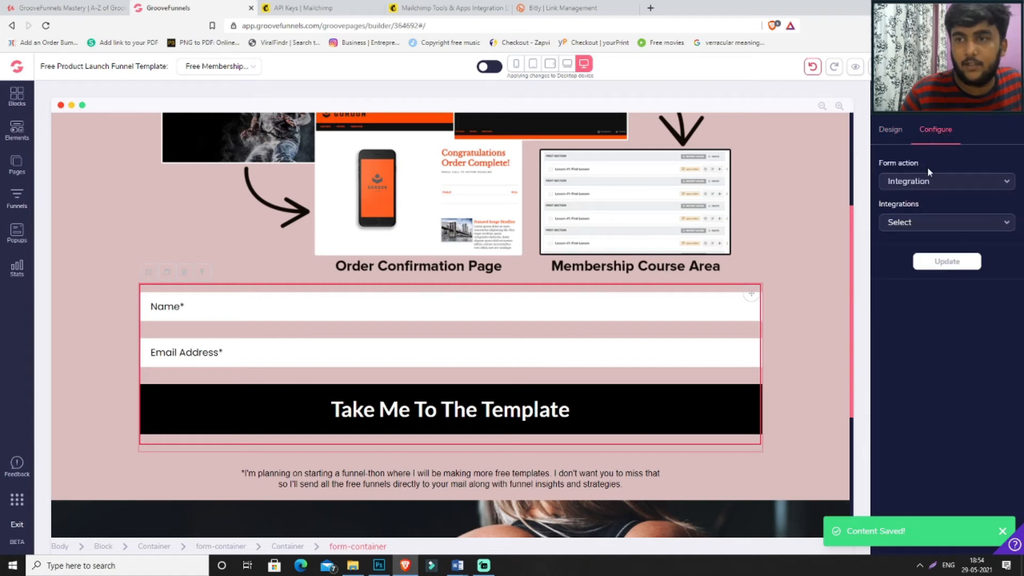
Go to My integrations from the account menu.
{"action": "left_click", "coordinate": [945, 222]}
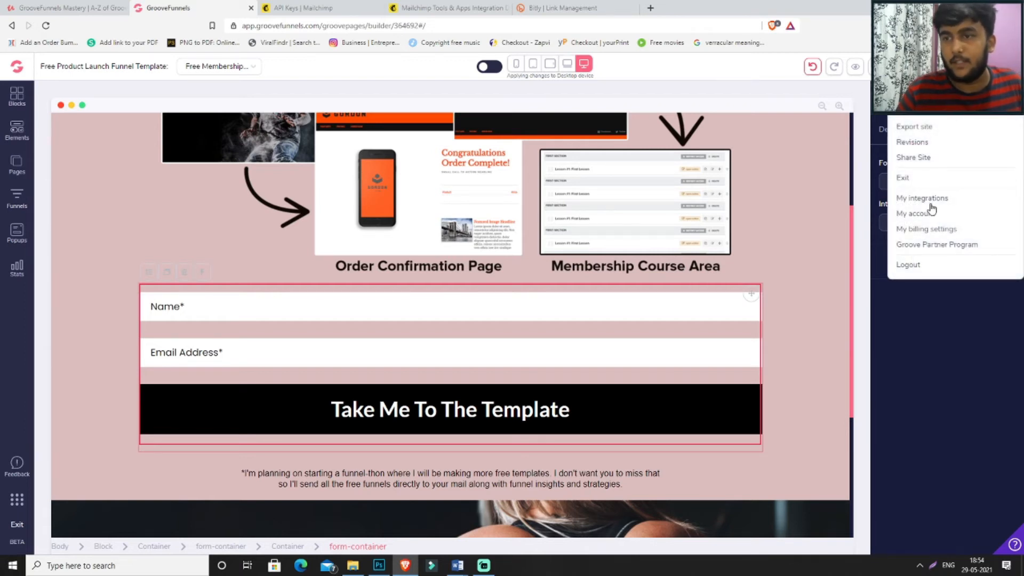
{"action": "left_click", "coordinate": [922, 198]}
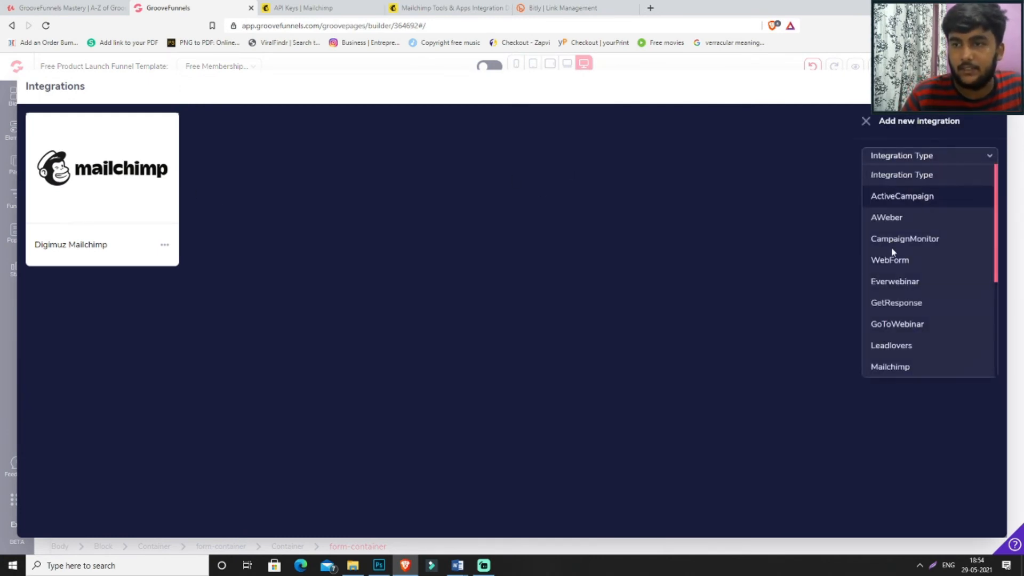
{"action": "mouse_move", "coordinate": [905, 239]}
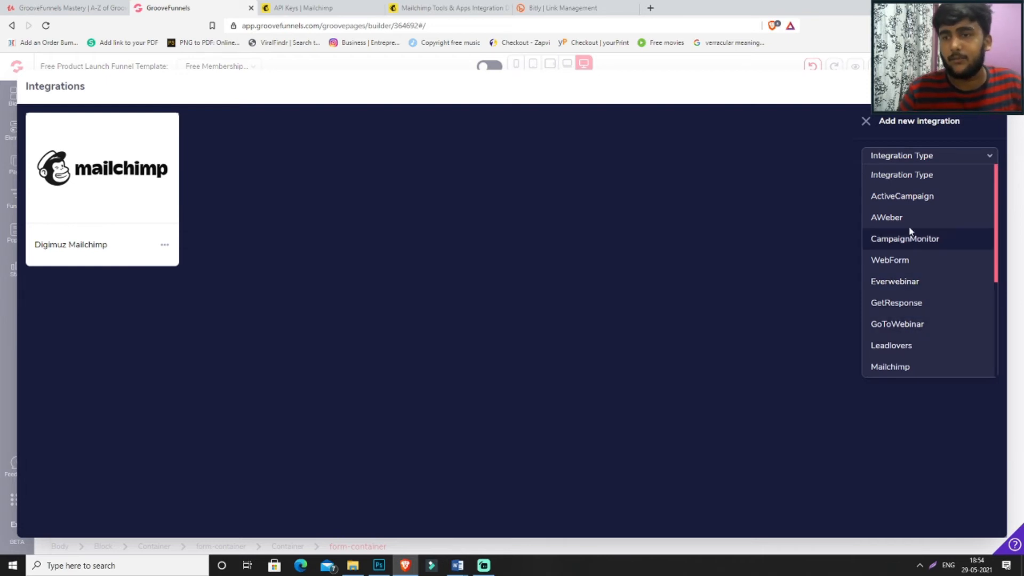
{"action": "mouse_move", "coordinate": [930, 333]}
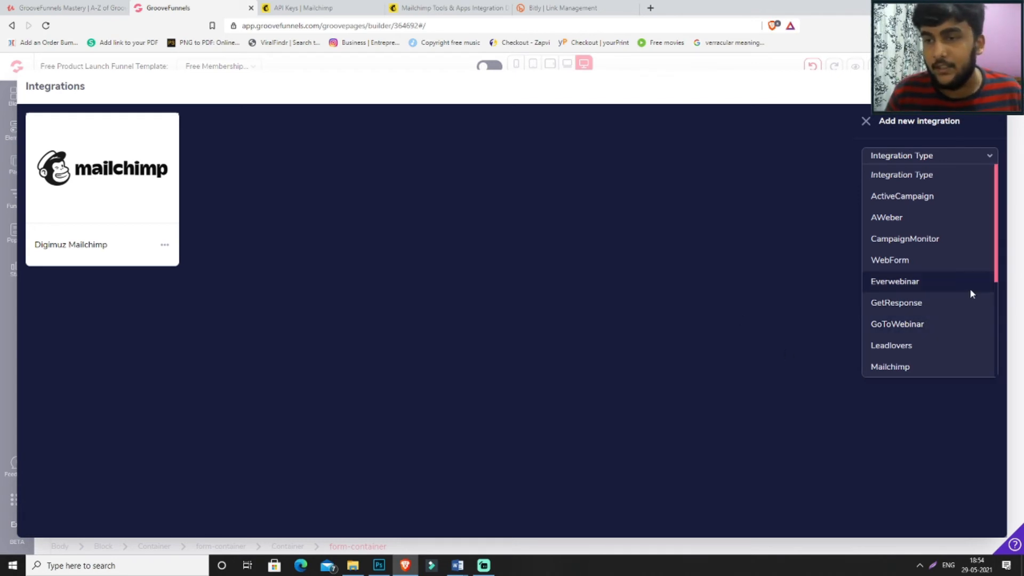
{"action": "mouse_move", "coordinate": [952, 363]}
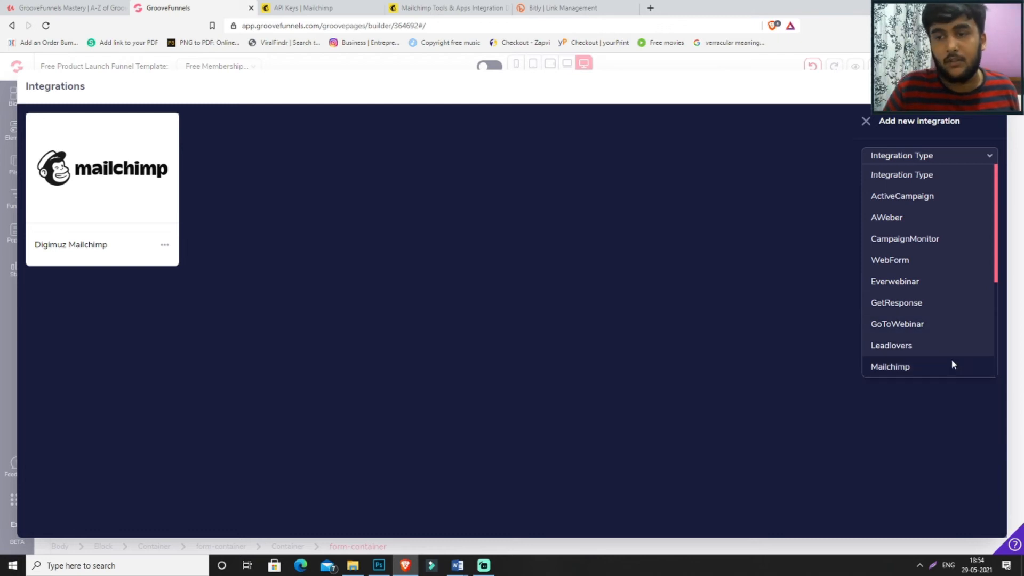
Choose Mailchimp as the integration type and name it 'Digimuz - Mailchimp'.
{"action": "left_click", "coordinate": [890, 367]}
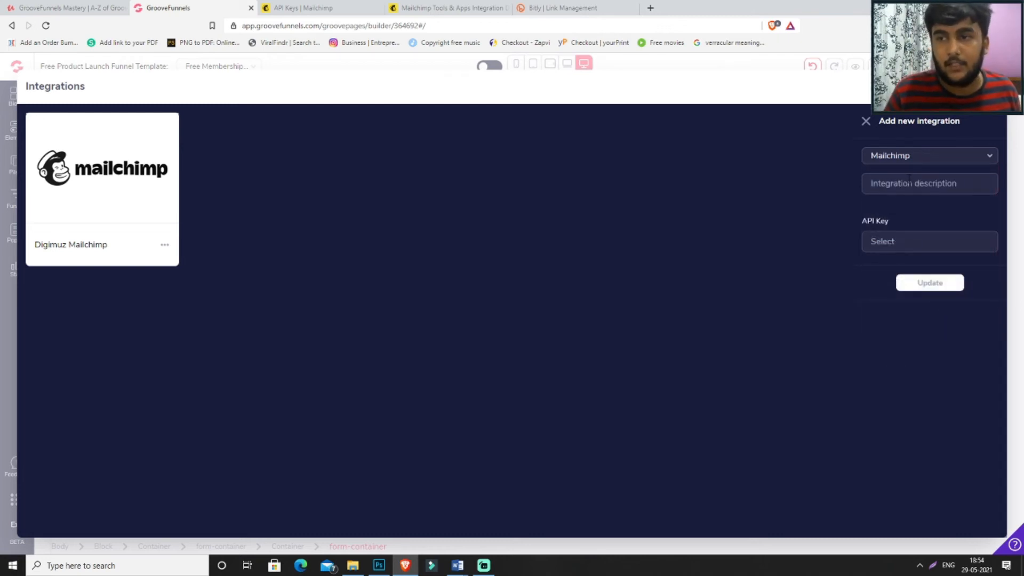
{"action": "type", "text": "Digimuz - Mail"}
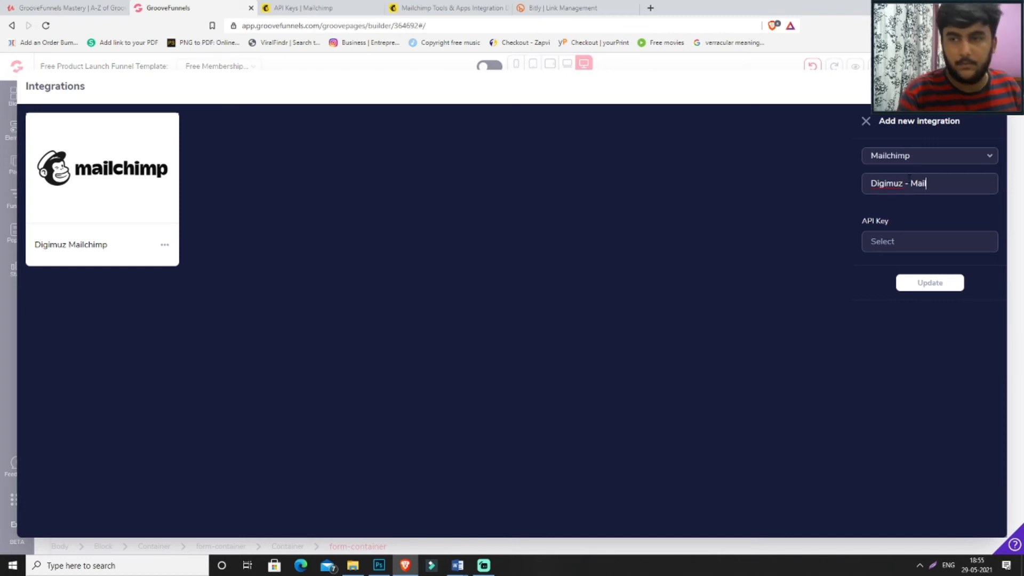
{"action": "type", "text": "chimp"}
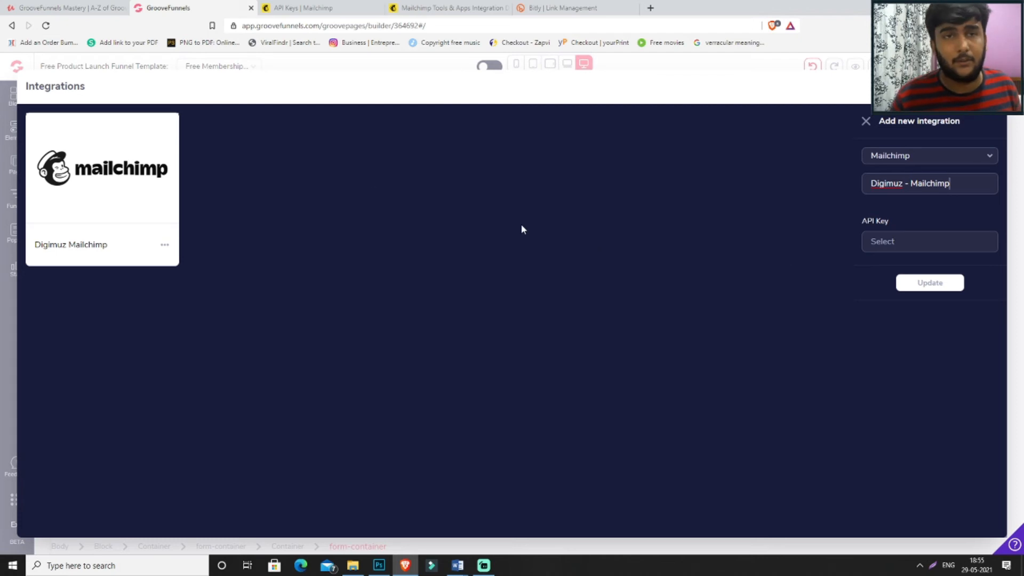
{"action": "mouse_move", "coordinate": [447, 8]}
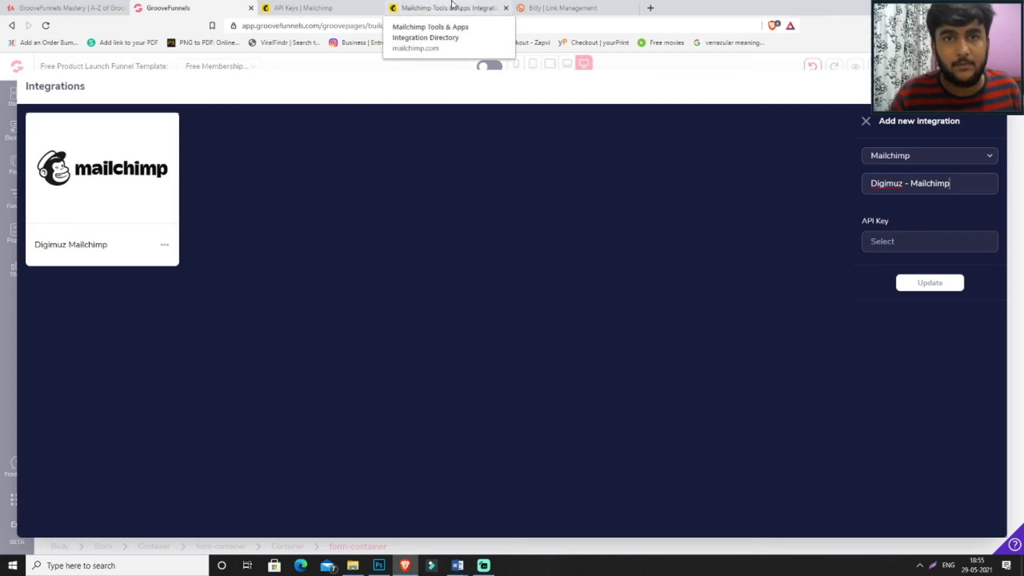
In Mailchimp, navigate from the dashboard through Account settings to Extras > API keys.
{"action": "left_click", "coordinate": [416, 48]}
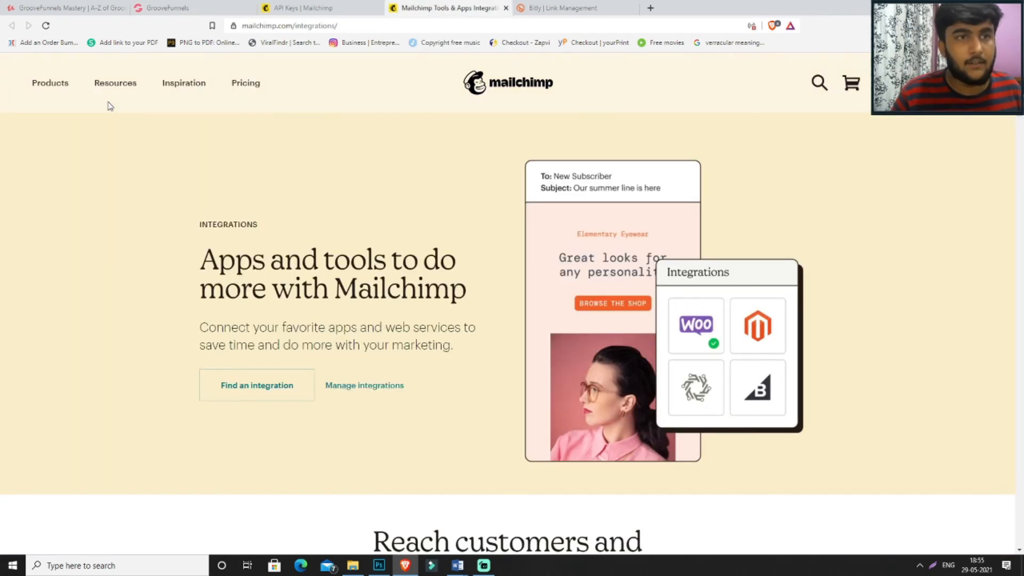
{"action": "left_click", "coordinate": [301, 8]}
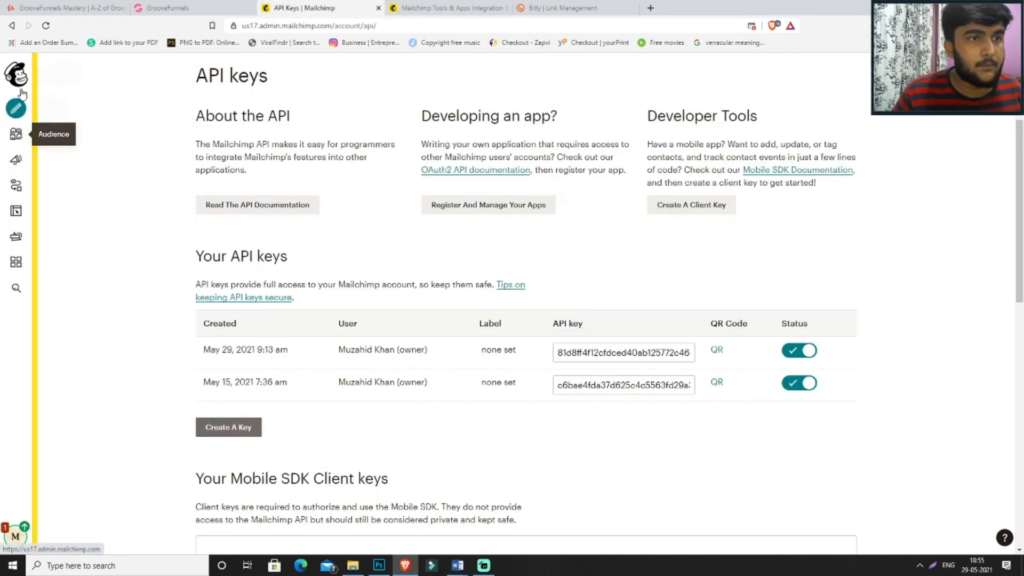
{"action": "left_click", "coordinate": [15, 74]}
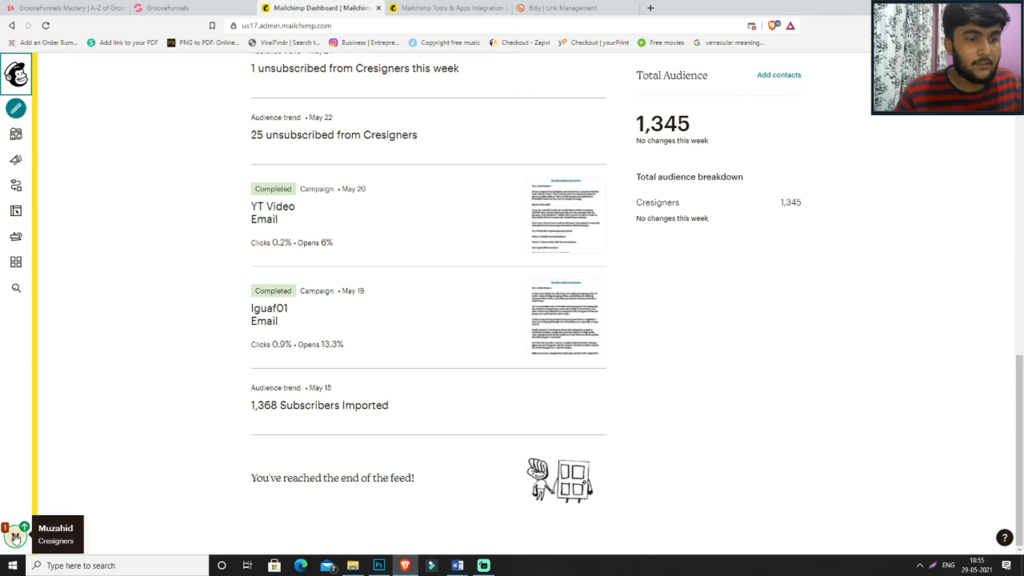
{"action": "left_click", "coordinate": [16, 536]}
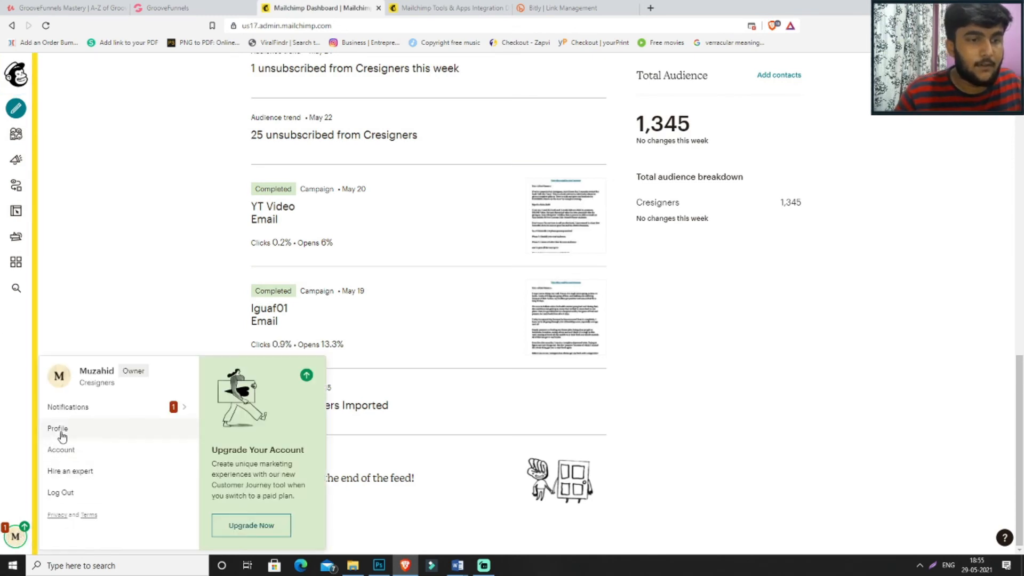
{"action": "left_click", "coordinate": [58, 430]}
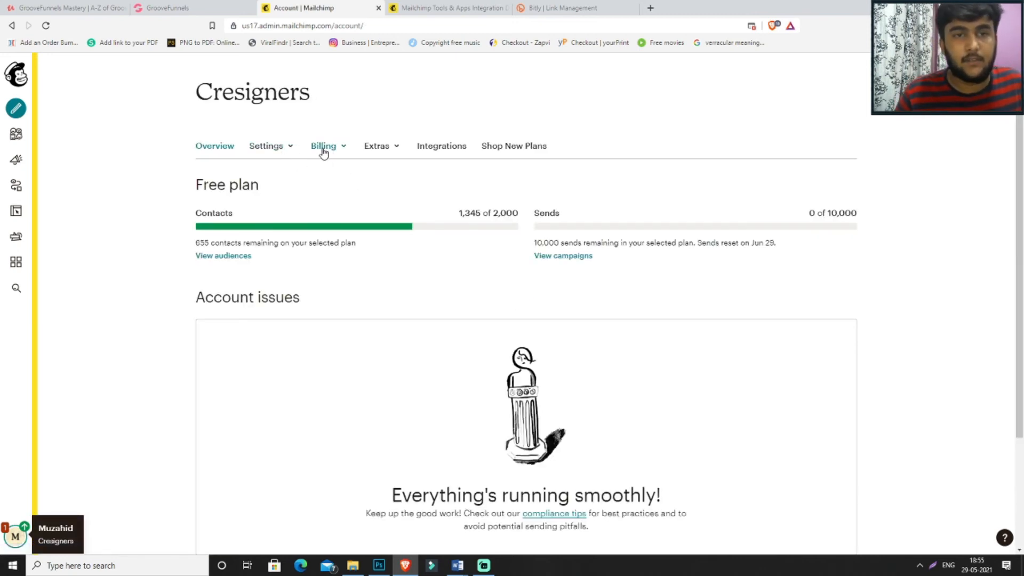
{"action": "left_click", "coordinate": [377, 146]}
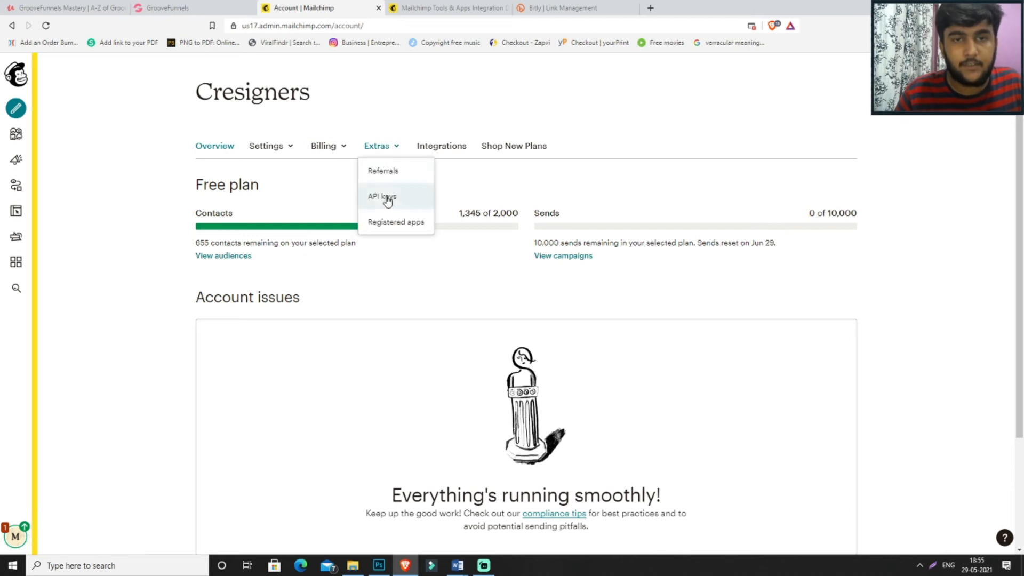
{"action": "left_click", "coordinate": [381, 197]}
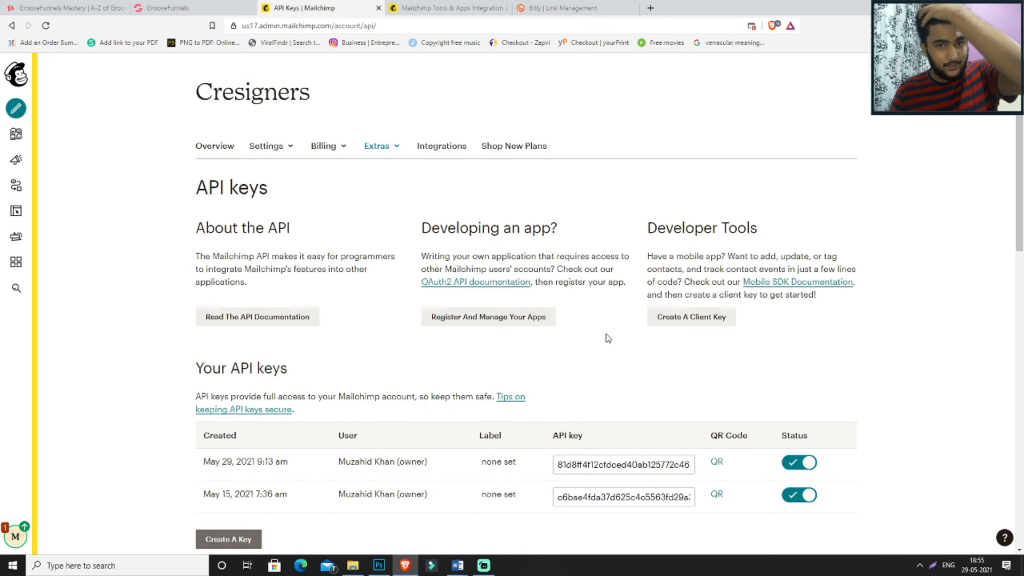
Supply the new Mailchimp API key to GroovePages and close the integration panel.
{"action": "scroll", "scroll_direction": "down", "scroll_amount": 3}
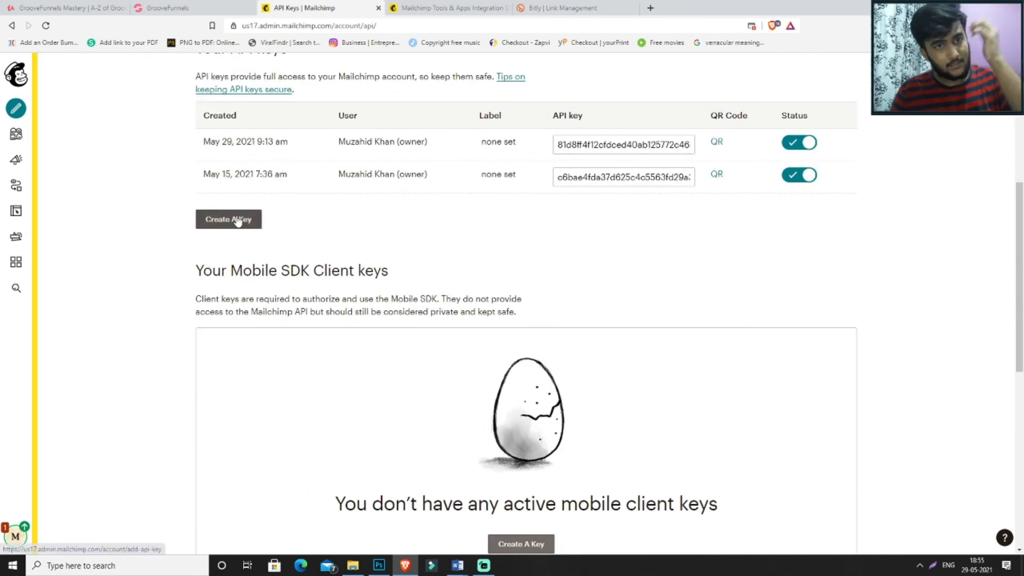
{"action": "scroll", "scroll_direction": "down", "scroll_amount": 3}
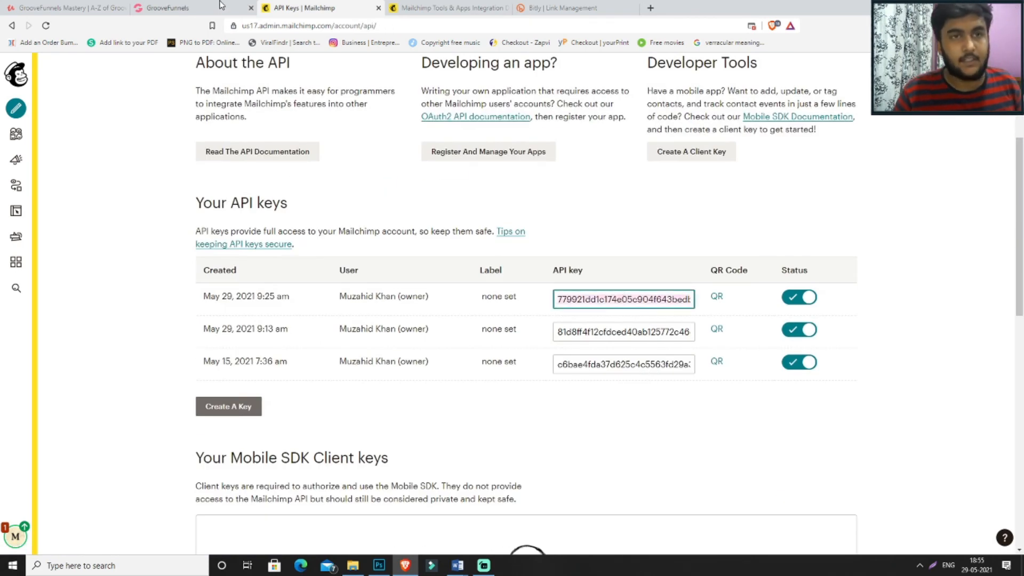
{"action": "left_click", "coordinate": [167, 8]}
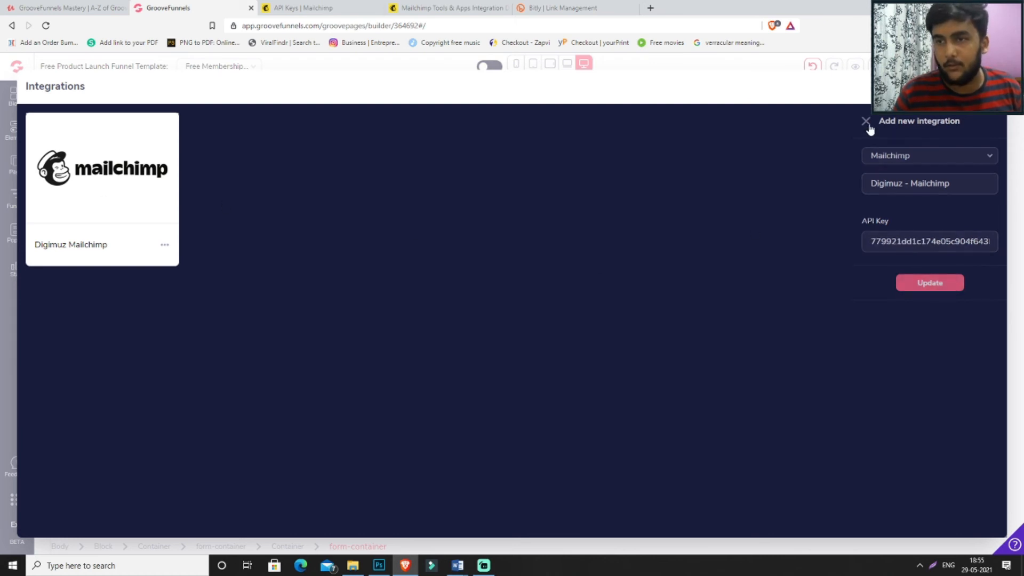
{"action": "left_click", "coordinate": [867, 122]}
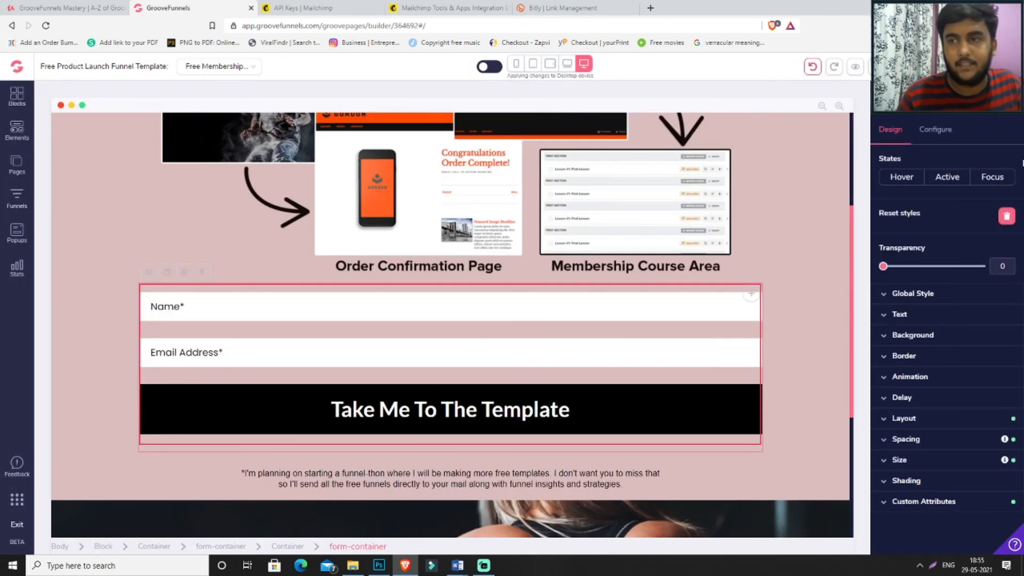
Set form action to Integration, using Digimuz Mailchimp and the Cresigners list.
{"action": "left_click", "coordinate": [935, 129]}
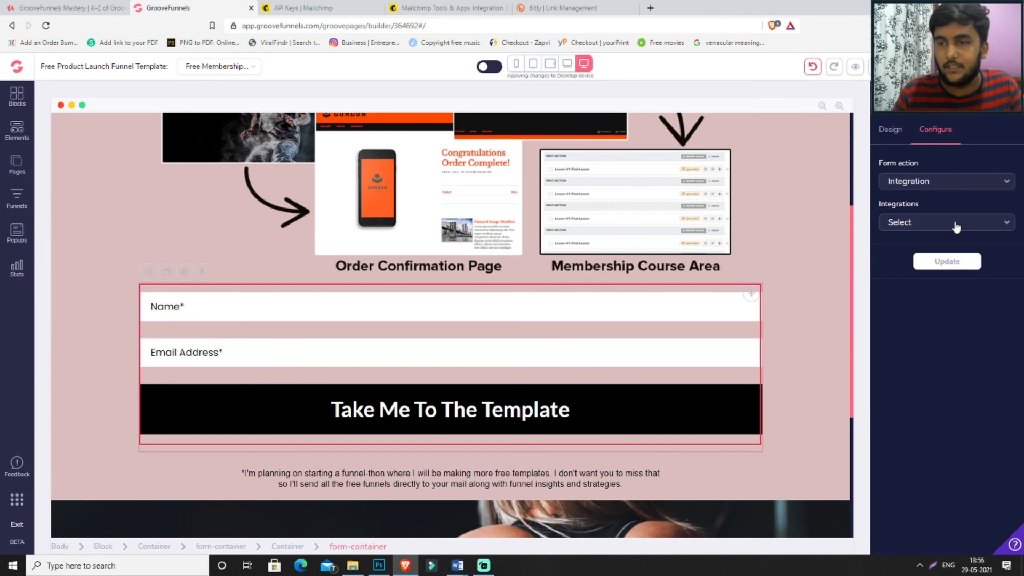
{"action": "left_click", "coordinate": [946, 222]}
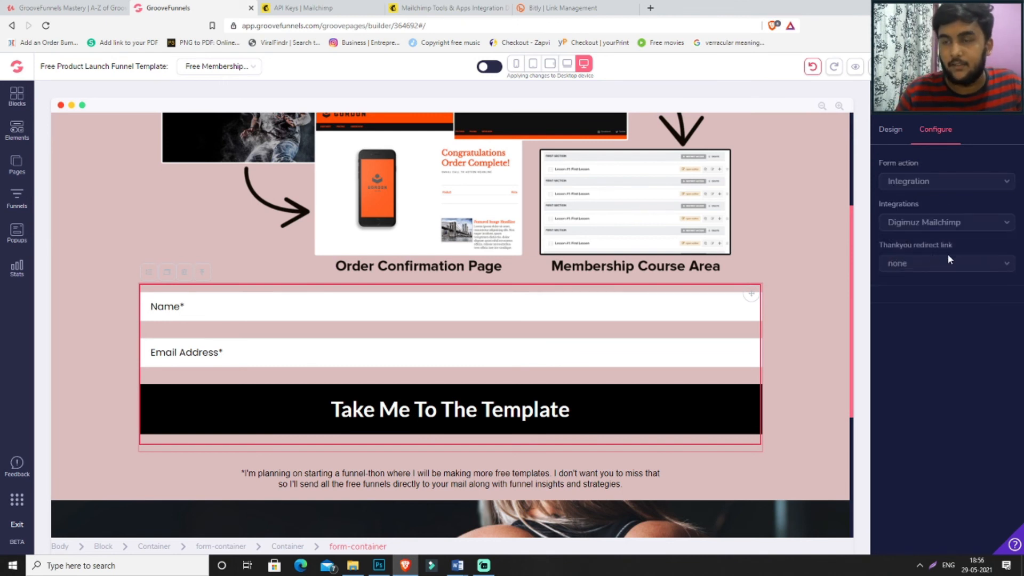
{"action": "left_click", "coordinate": [945, 222]}
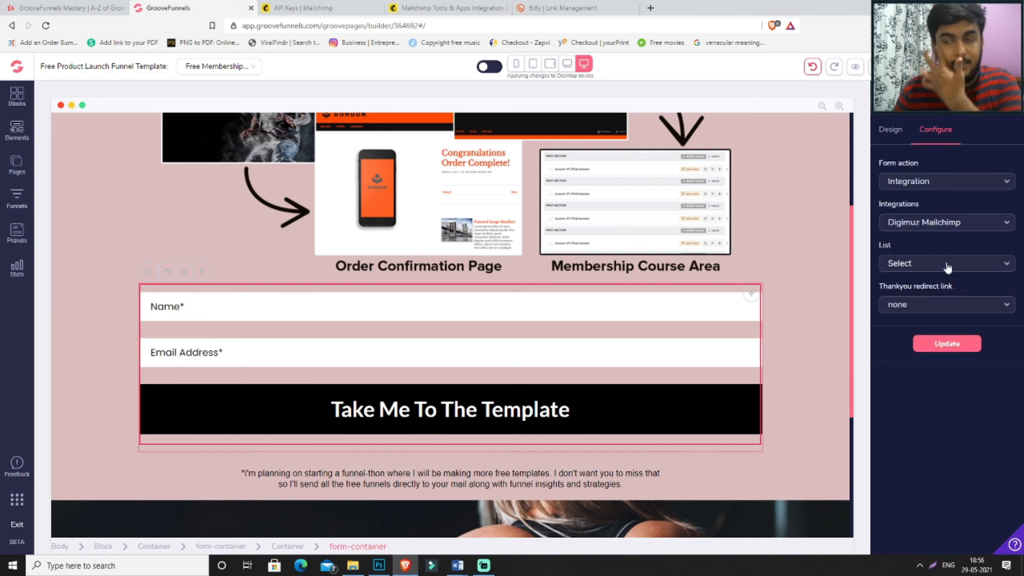
{"action": "left_click", "coordinate": [945, 262]}
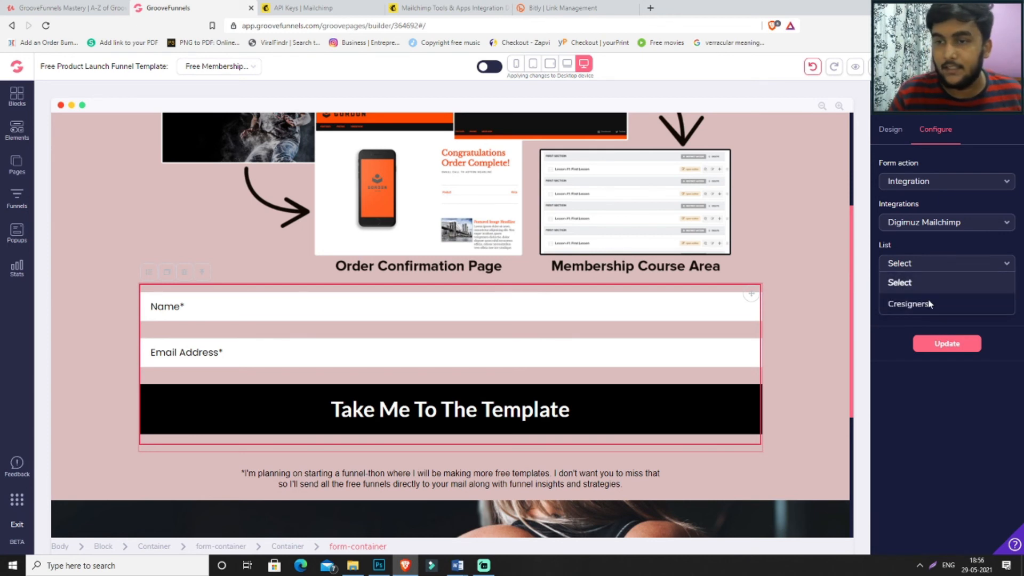
{"action": "left_click", "coordinate": [908, 304]}
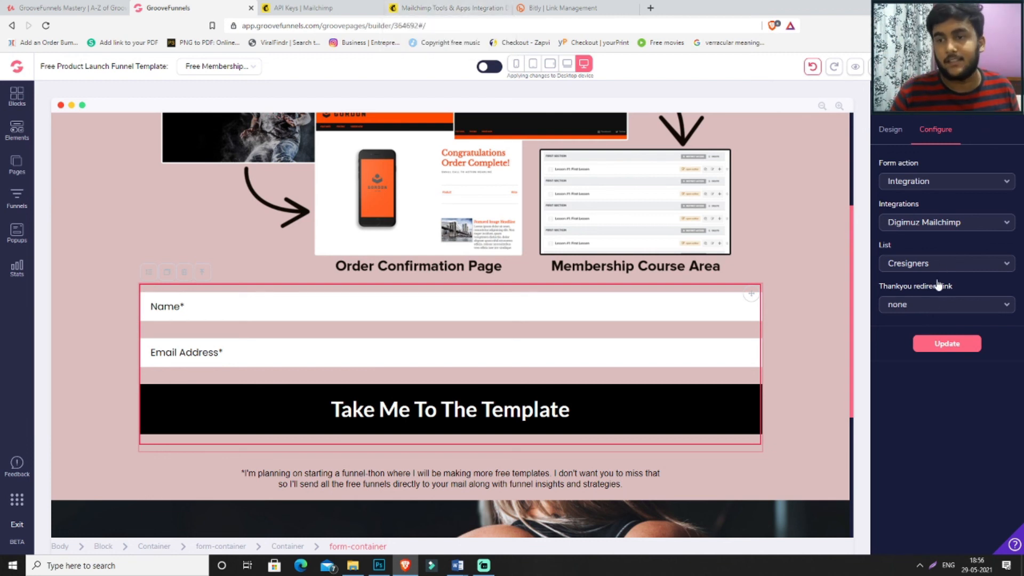
Set the thank-you redirect to the bit.ly membership funnel URL and update the form.
{"action": "left_click", "coordinate": [945, 305]}
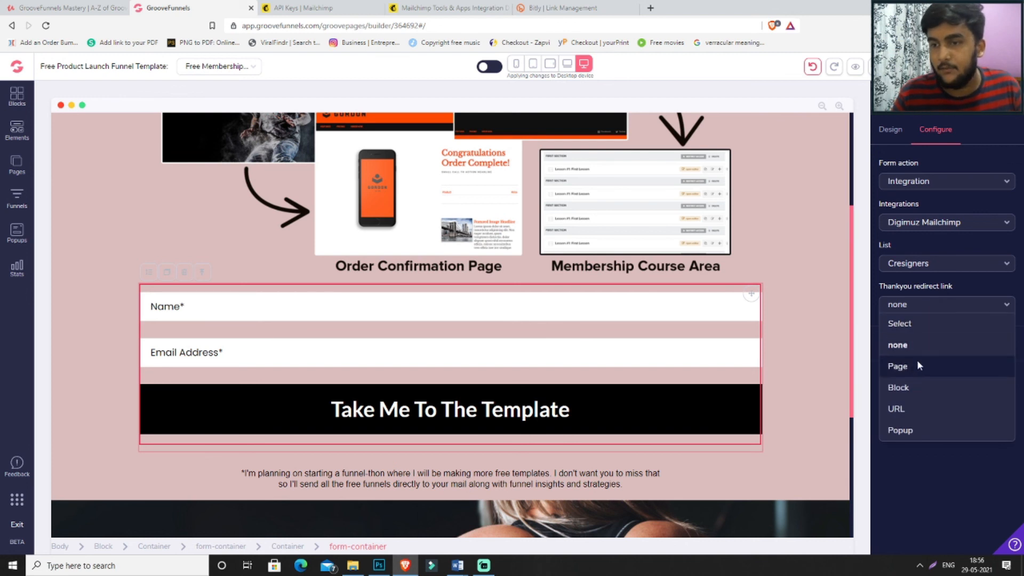
{"action": "mouse_move", "coordinate": [921, 409]}
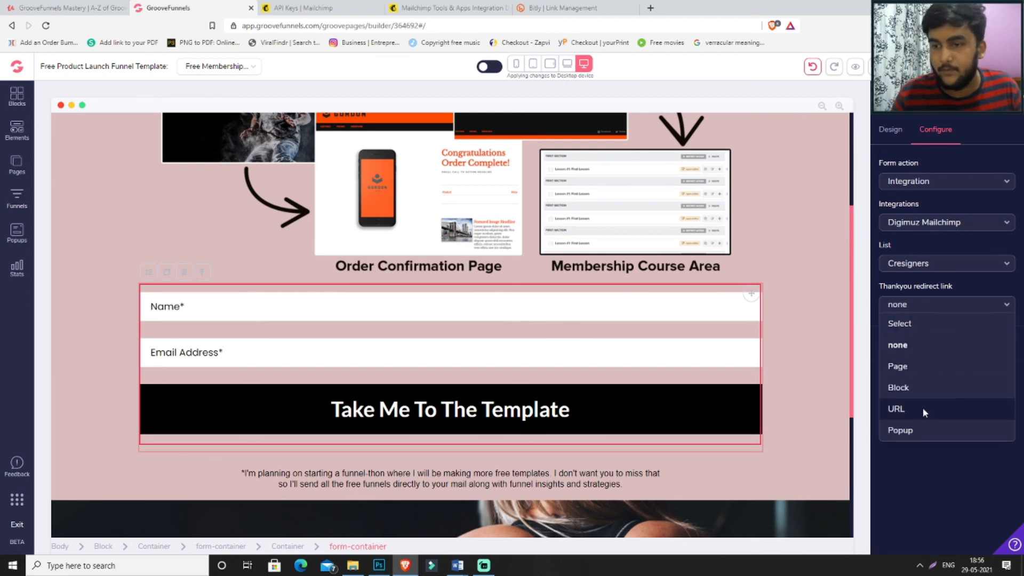
{"action": "left_click", "coordinate": [896, 408]}
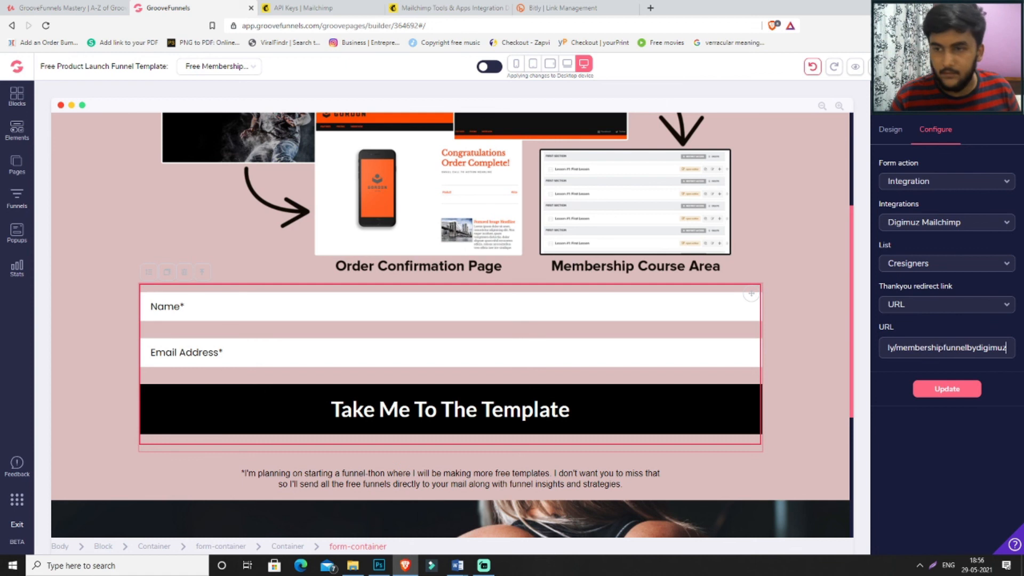
{"action": "left_click", "coordinate": [946, 389]}
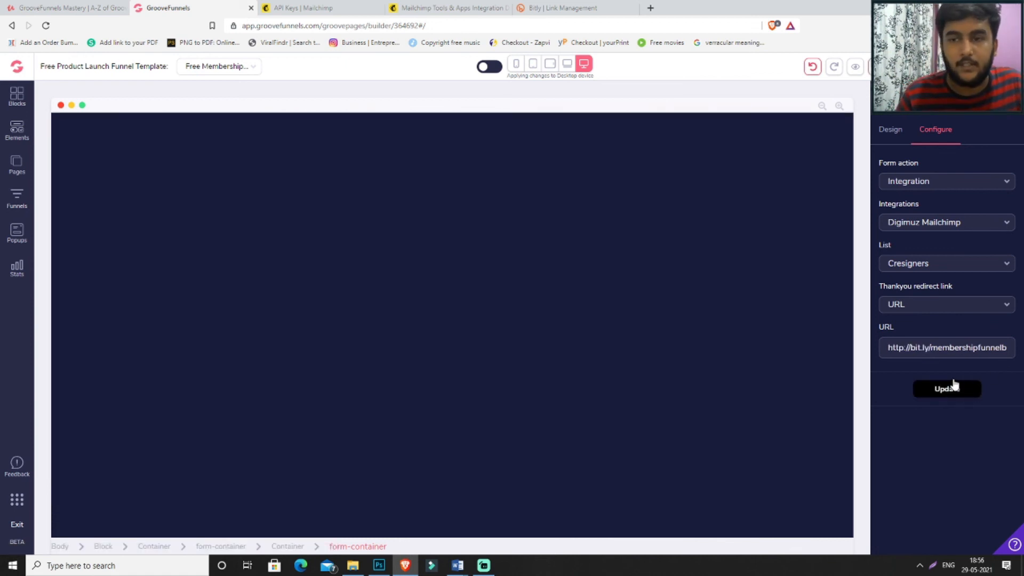
Publish the whole website to the templates.cresigners.com custom domain.
{"action": "left_click", "coordinate": [947, 388]}
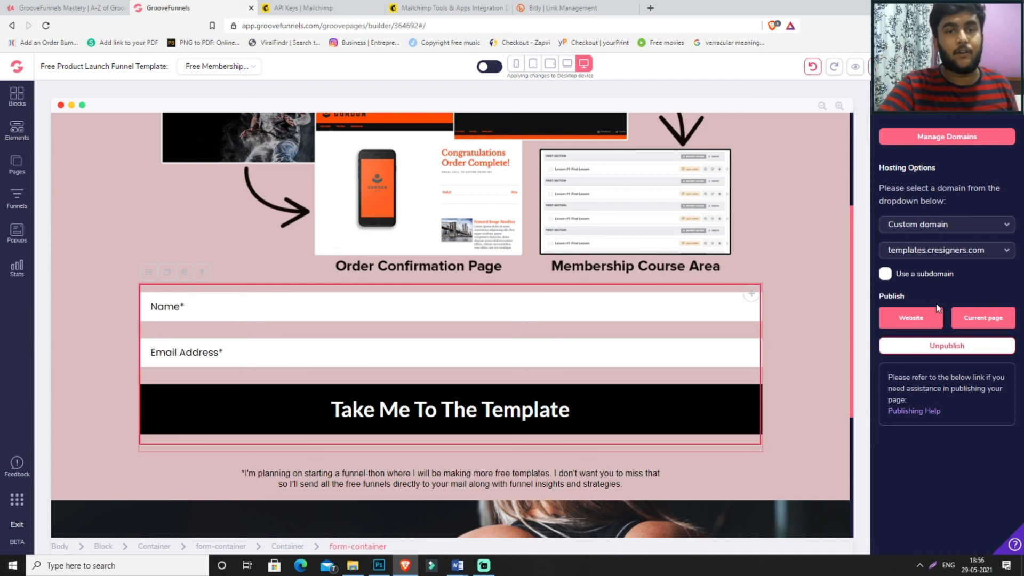
{"action": "left_click", "coordinate": [910, 317]}
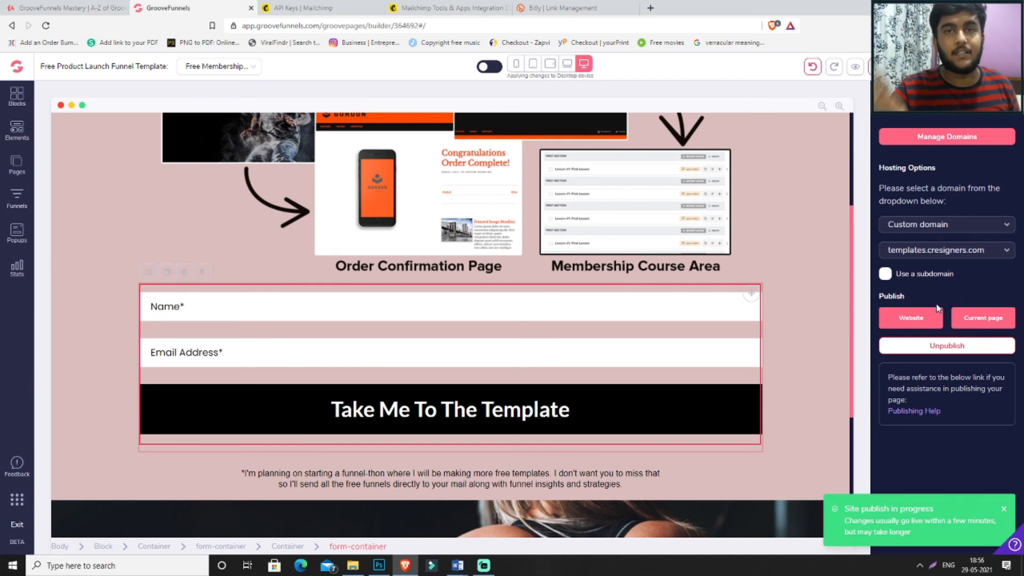